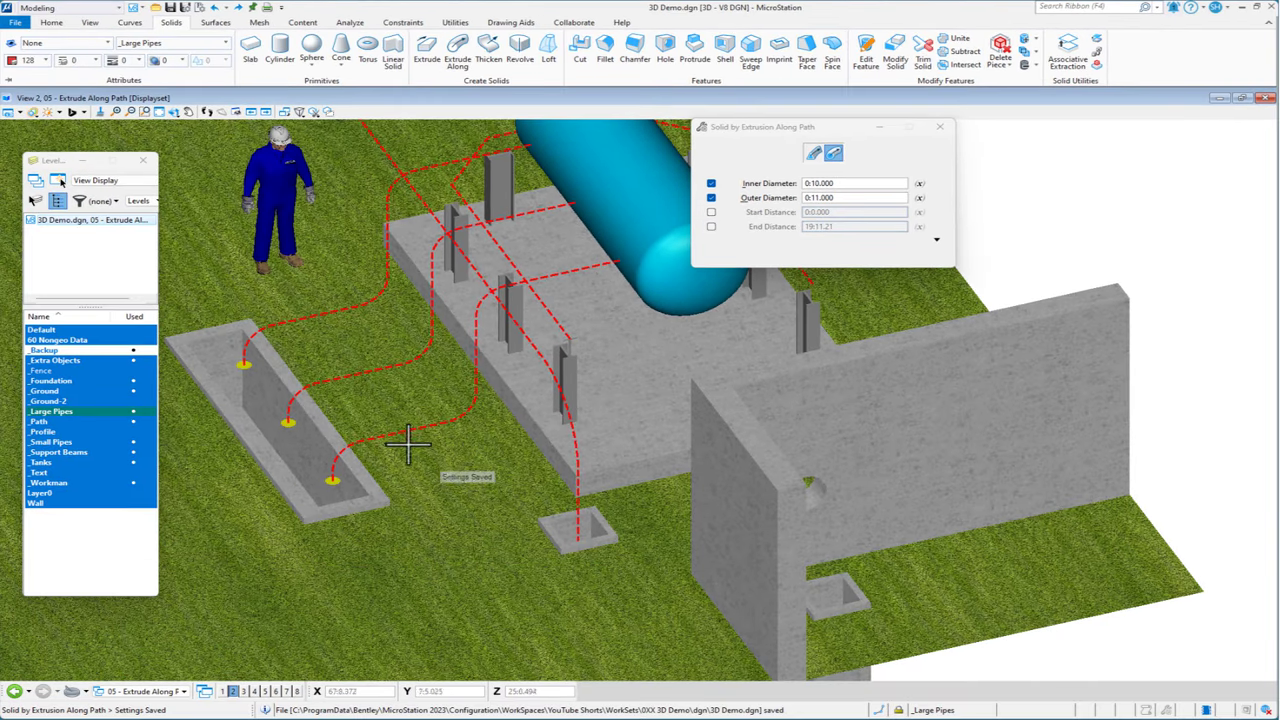
mouse_move(490, 492)
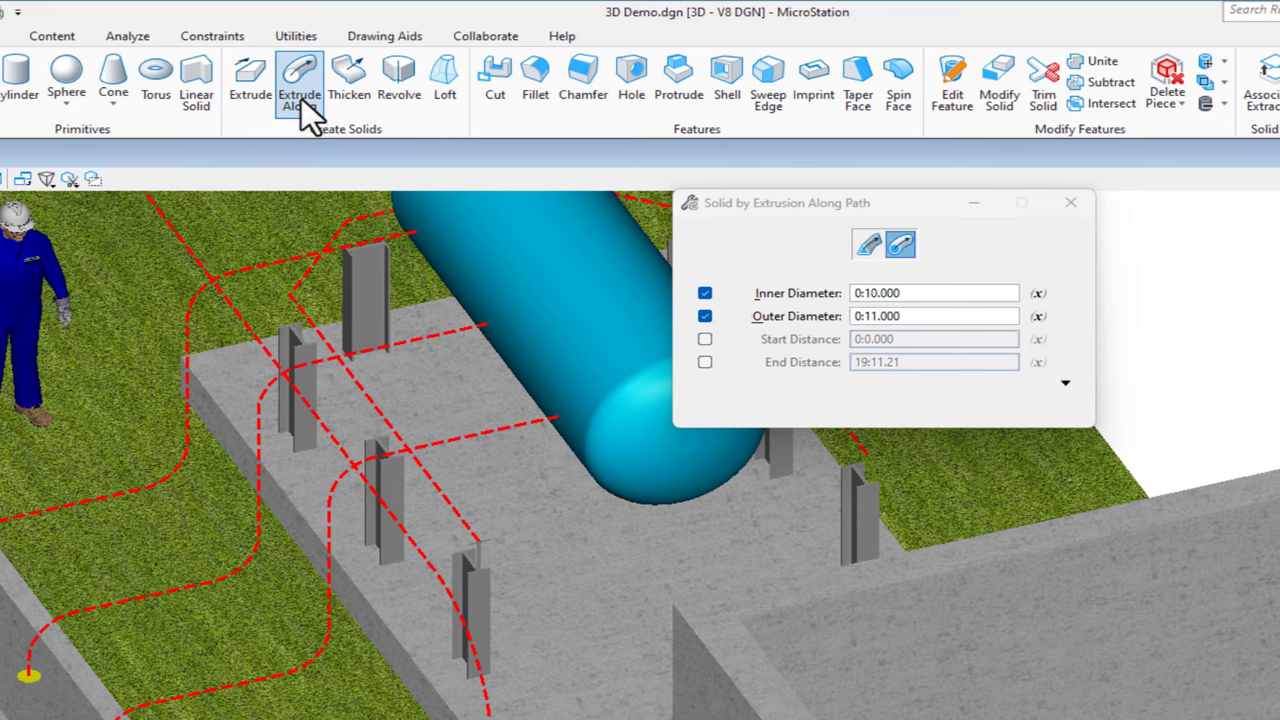
mouse_move(848, 262)
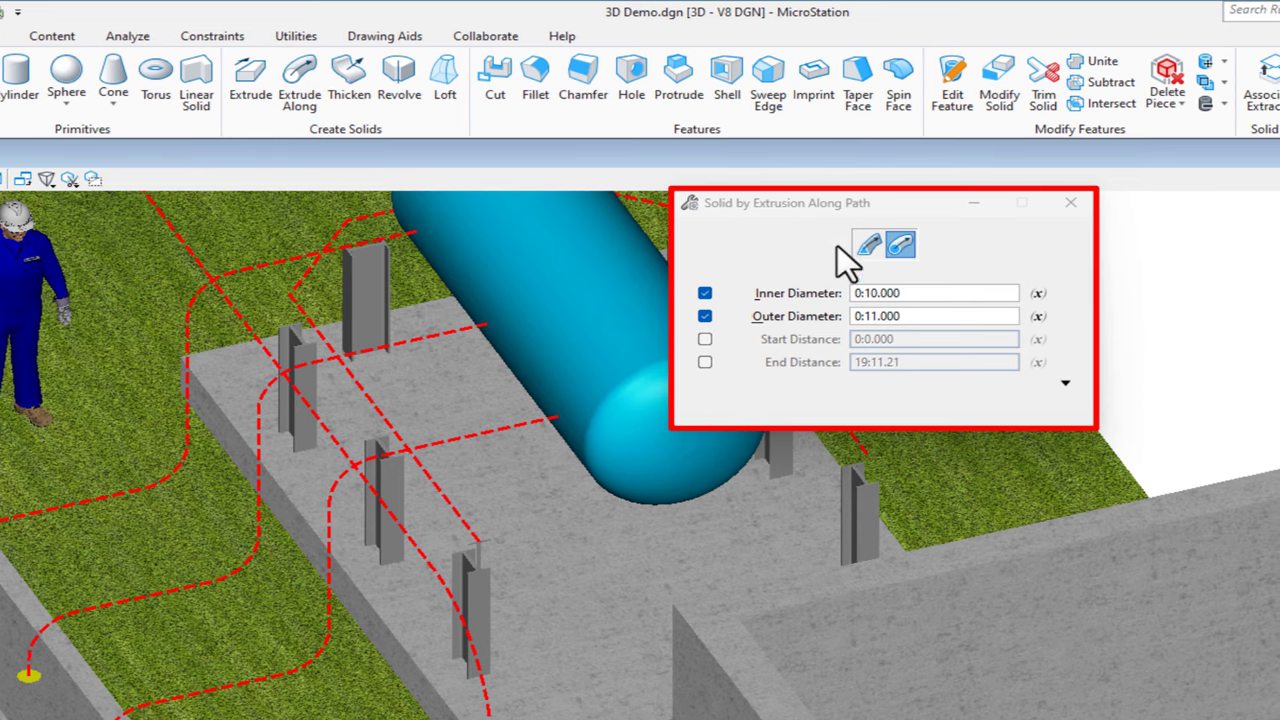
- Create a hollow pipe extrusion along the dashed path dropping into the pit
click(900, 244)
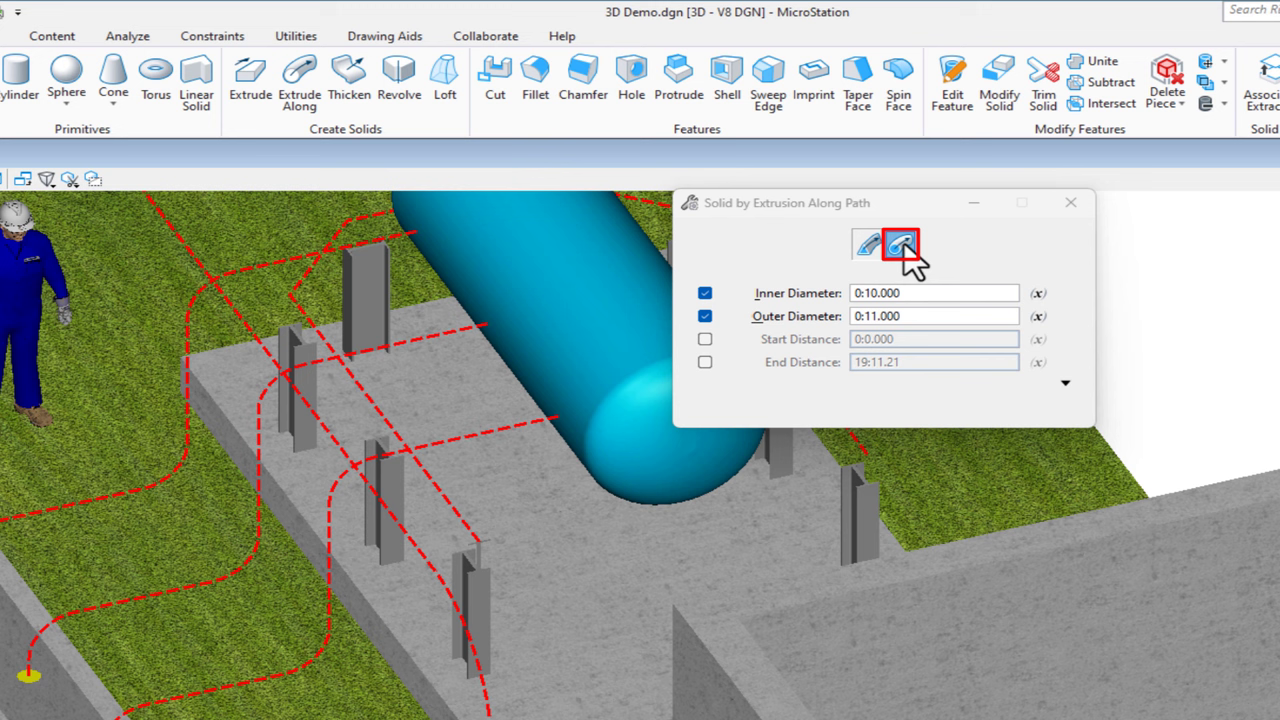
click(900, 244)
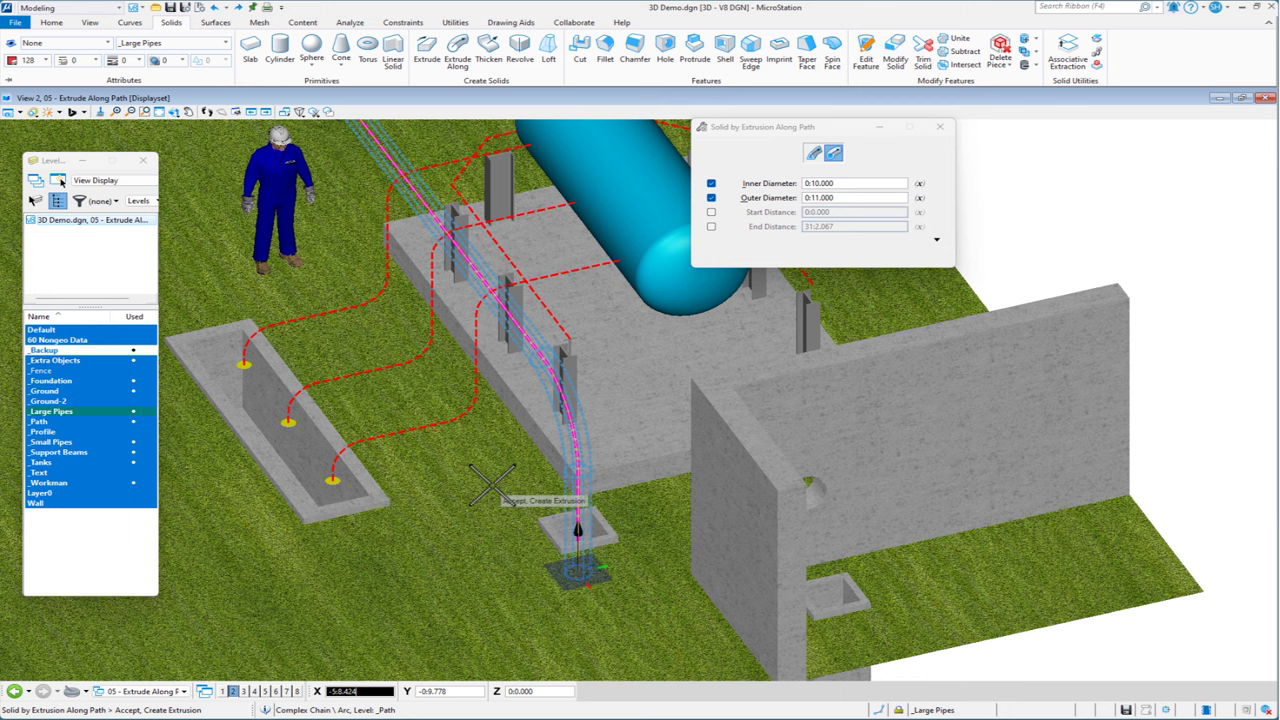
click(490, 486)
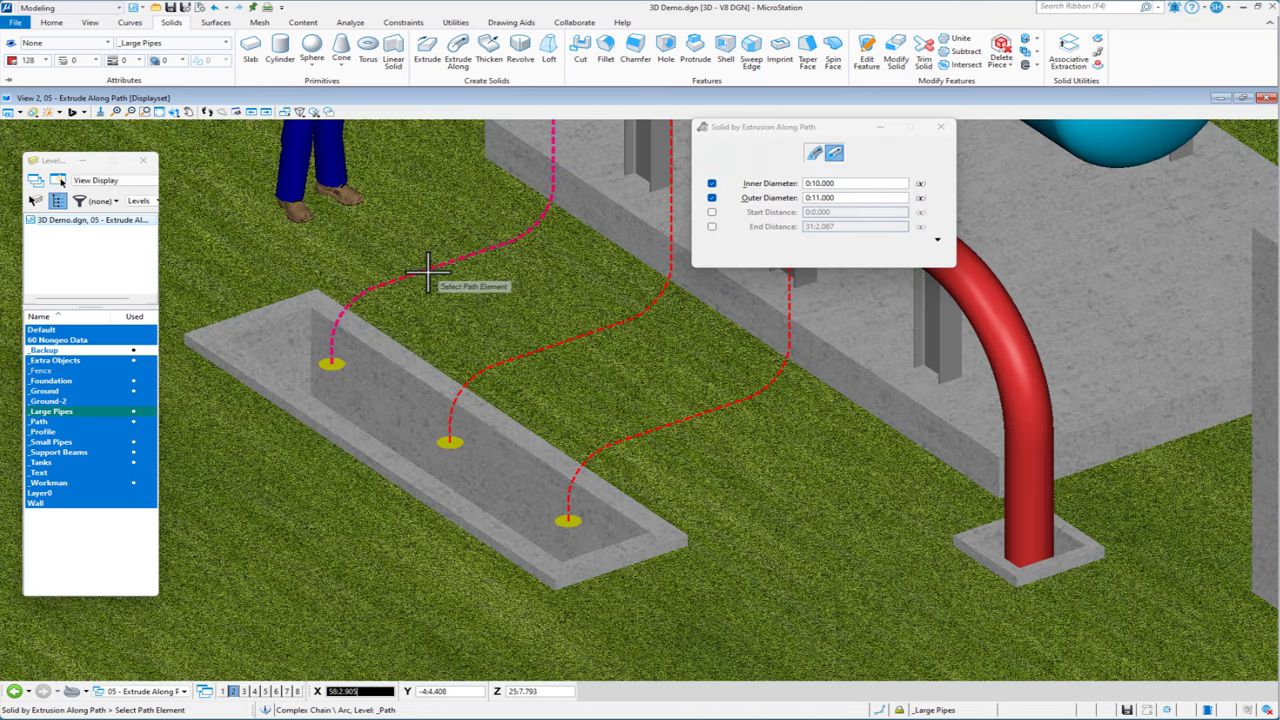
mouse_move(690, 424)
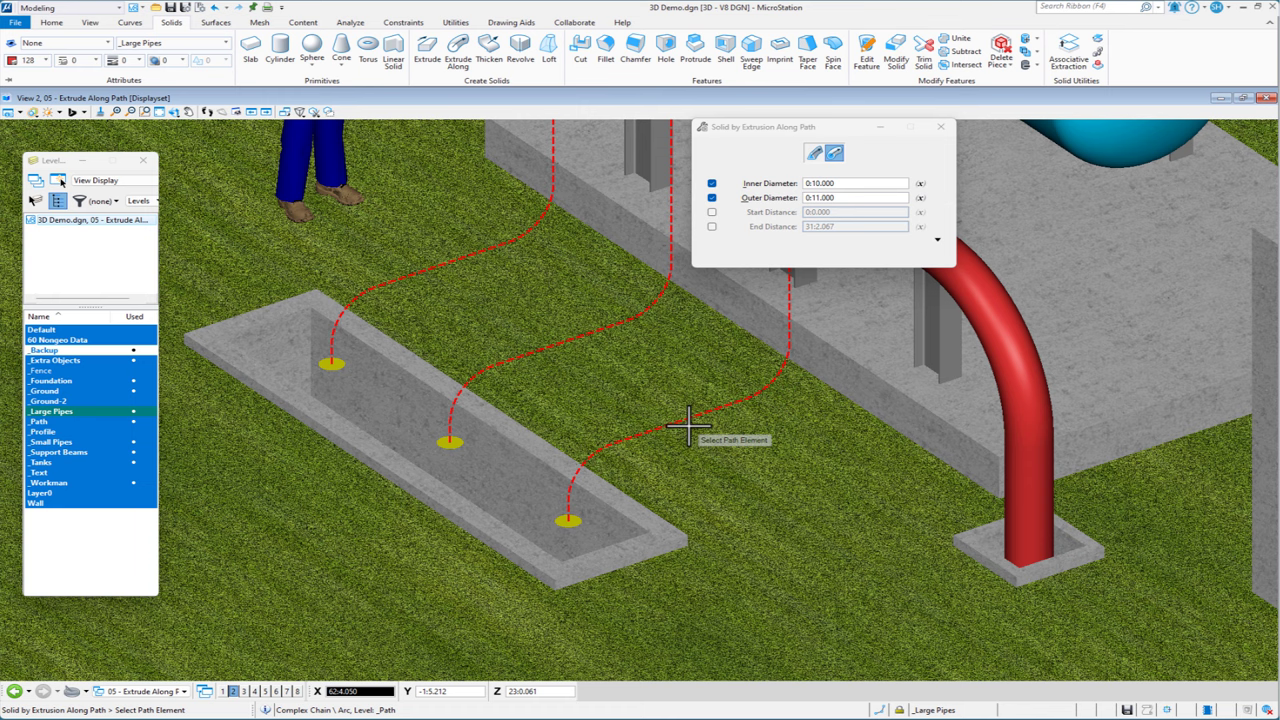
mouse_move(596, 520)
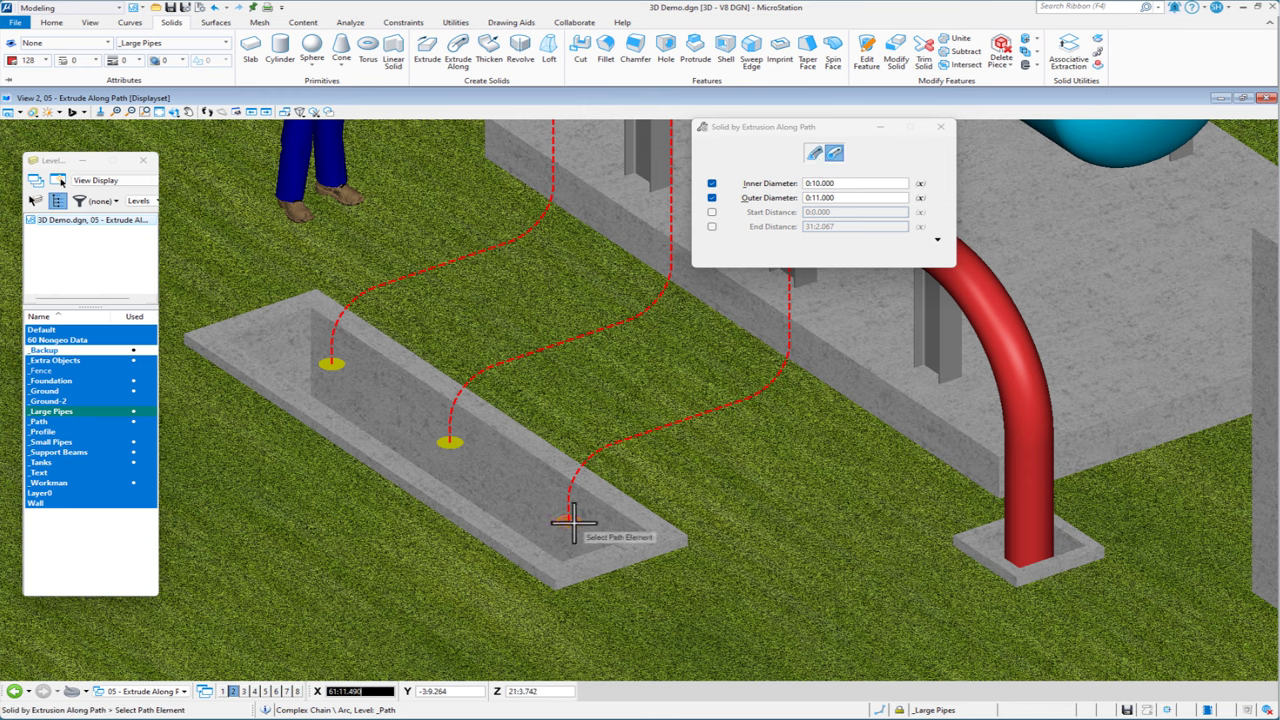
mouse_move(540, 312)
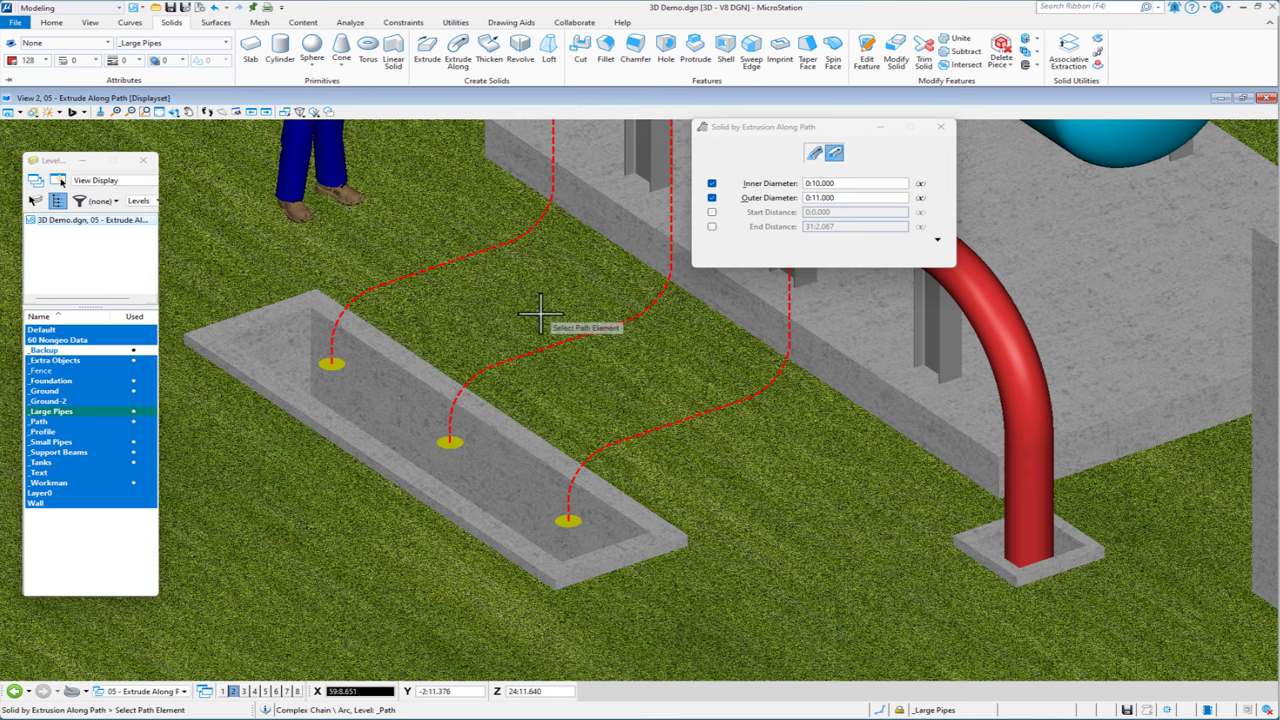
- Set the extrusion to Custom Profile on the Small Pipes level and pick the pit path
click(814, 152)
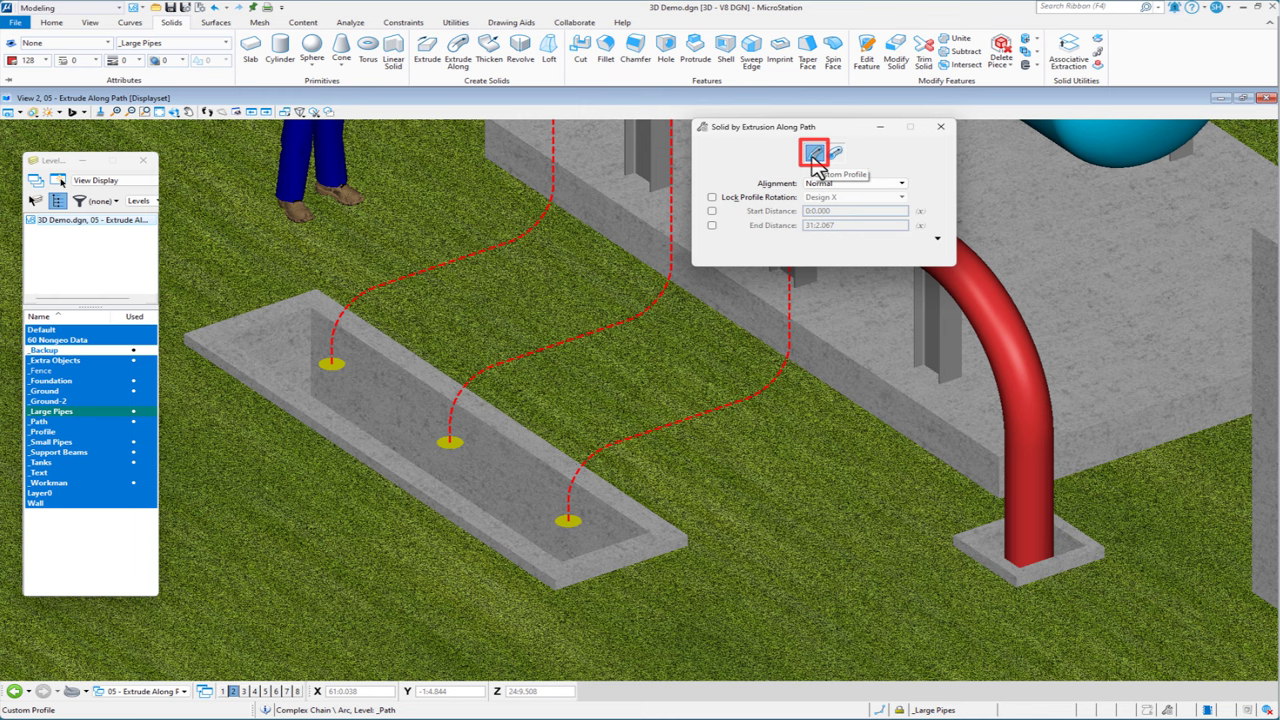
click(814, 152)
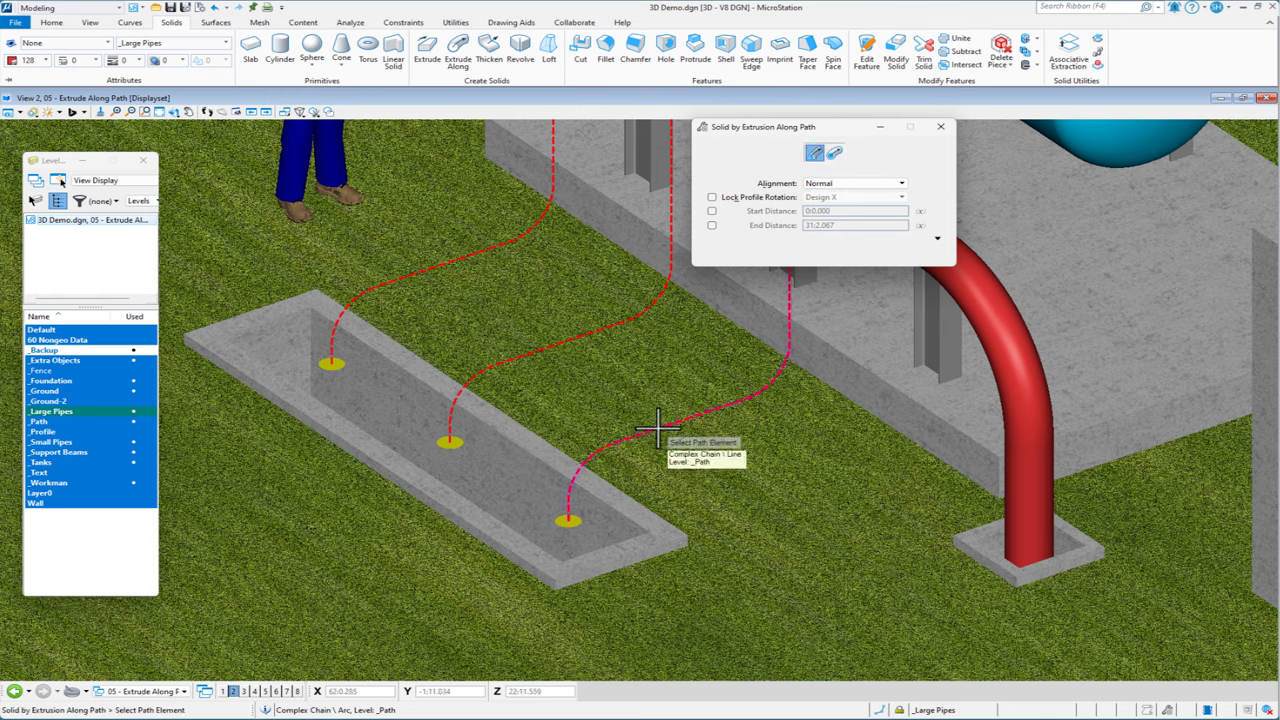
mouse_move(64, 452)
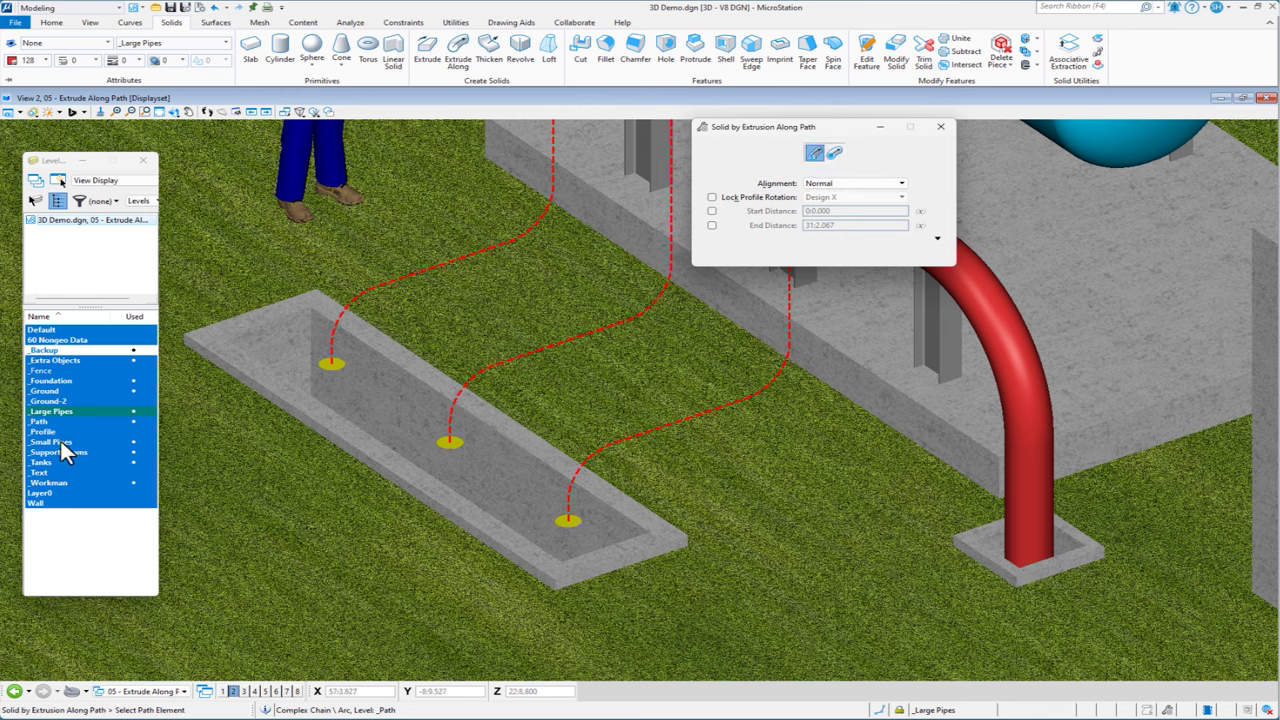
click(52, 442)
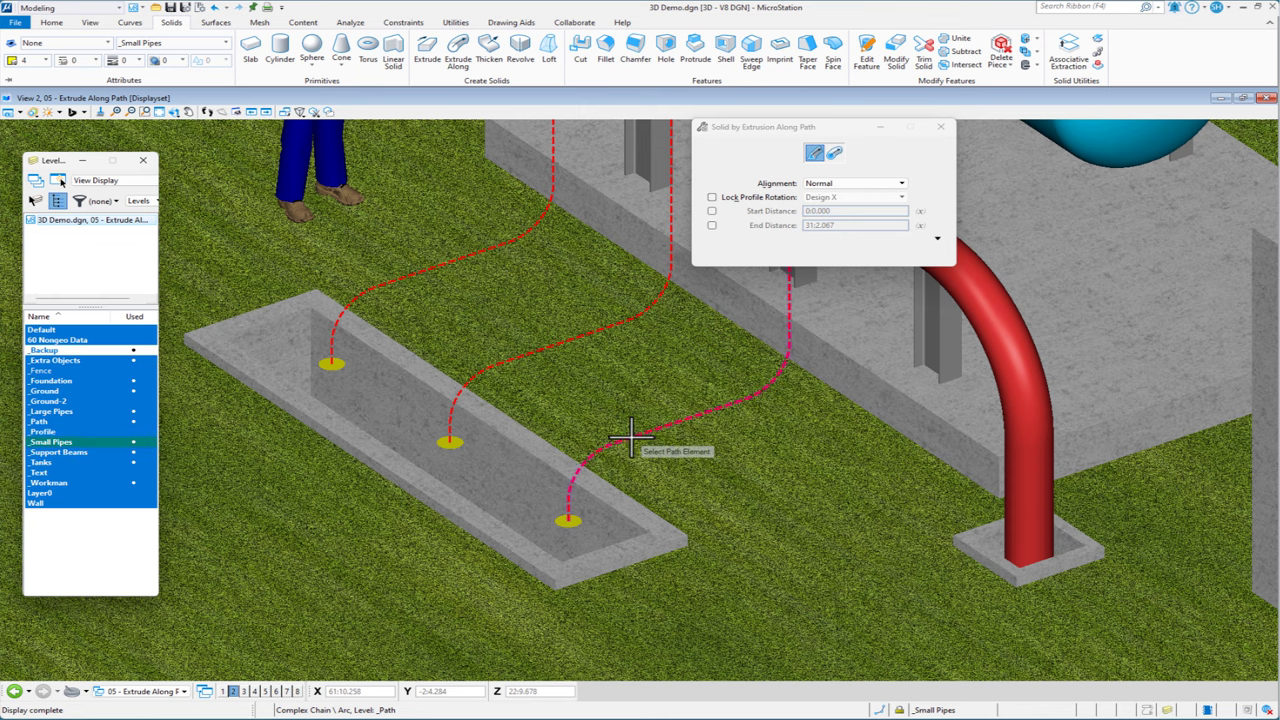
click(630, 432)
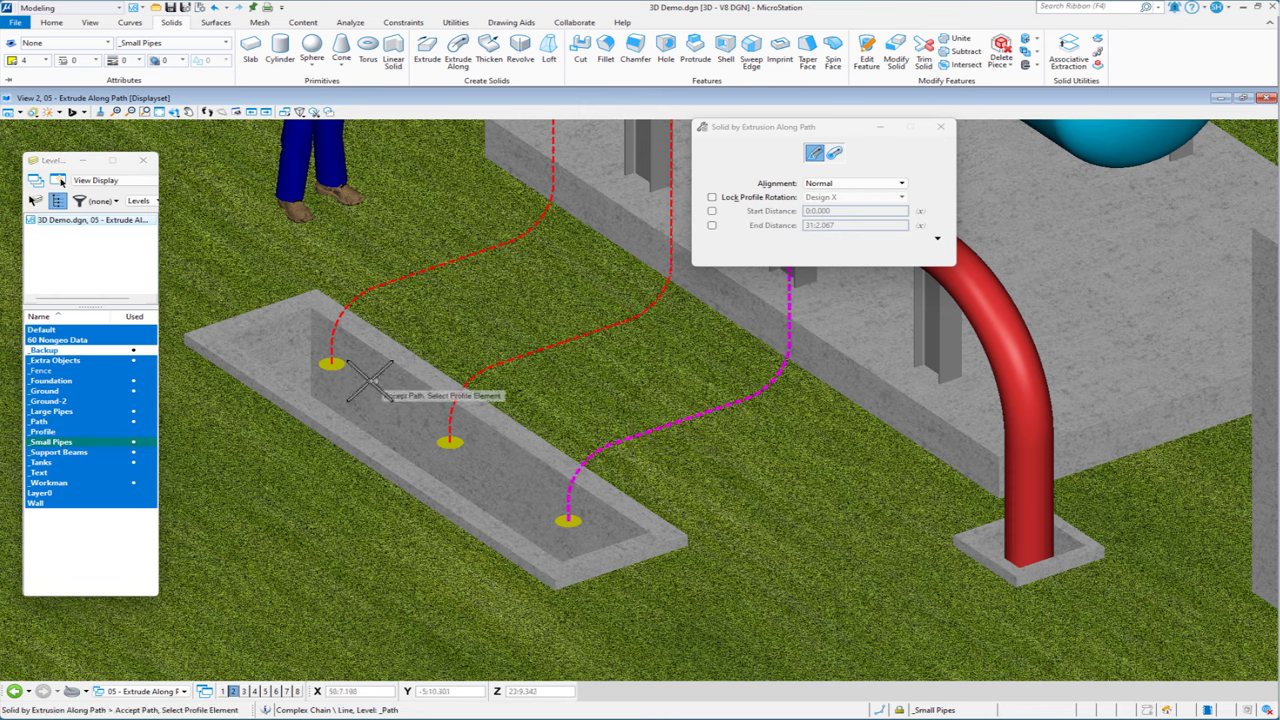
mouse_move(280, 344)
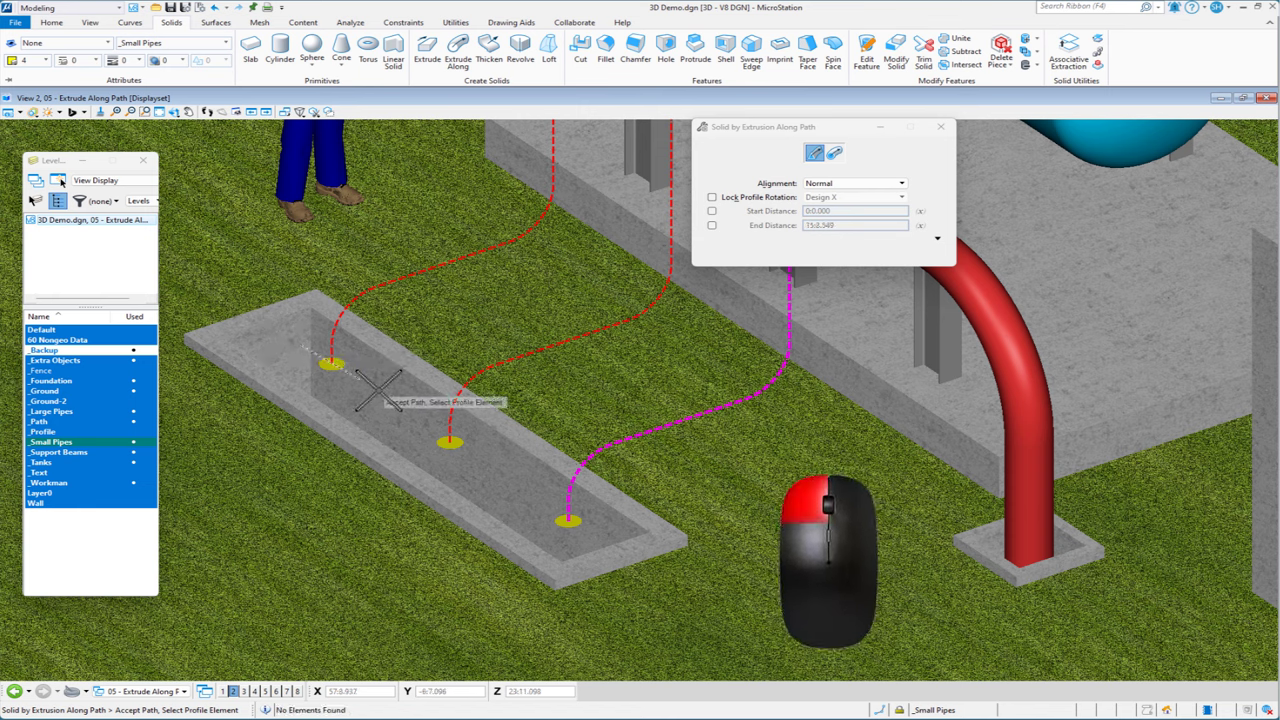
mouse_move(416, 436)
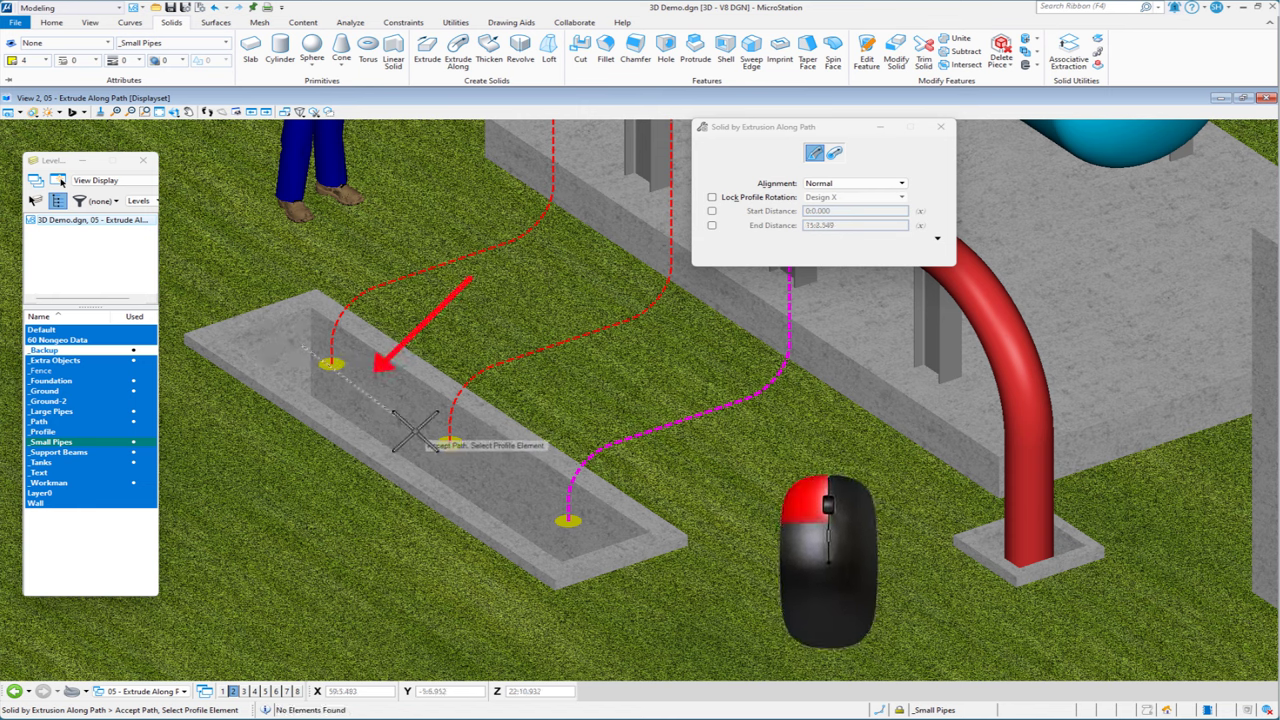
key(alt)
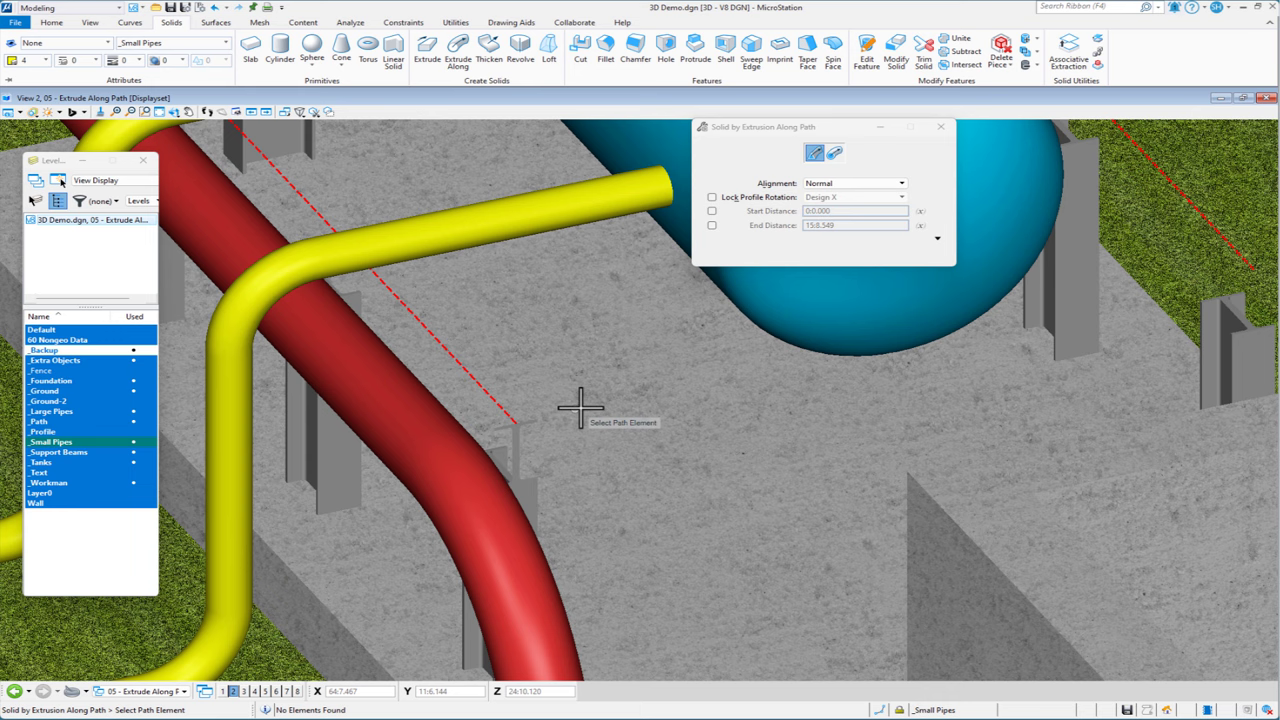
- Isolate the dashed beam path and the I-shaped profile, hiding the rest of the model
right_click(582, 408)
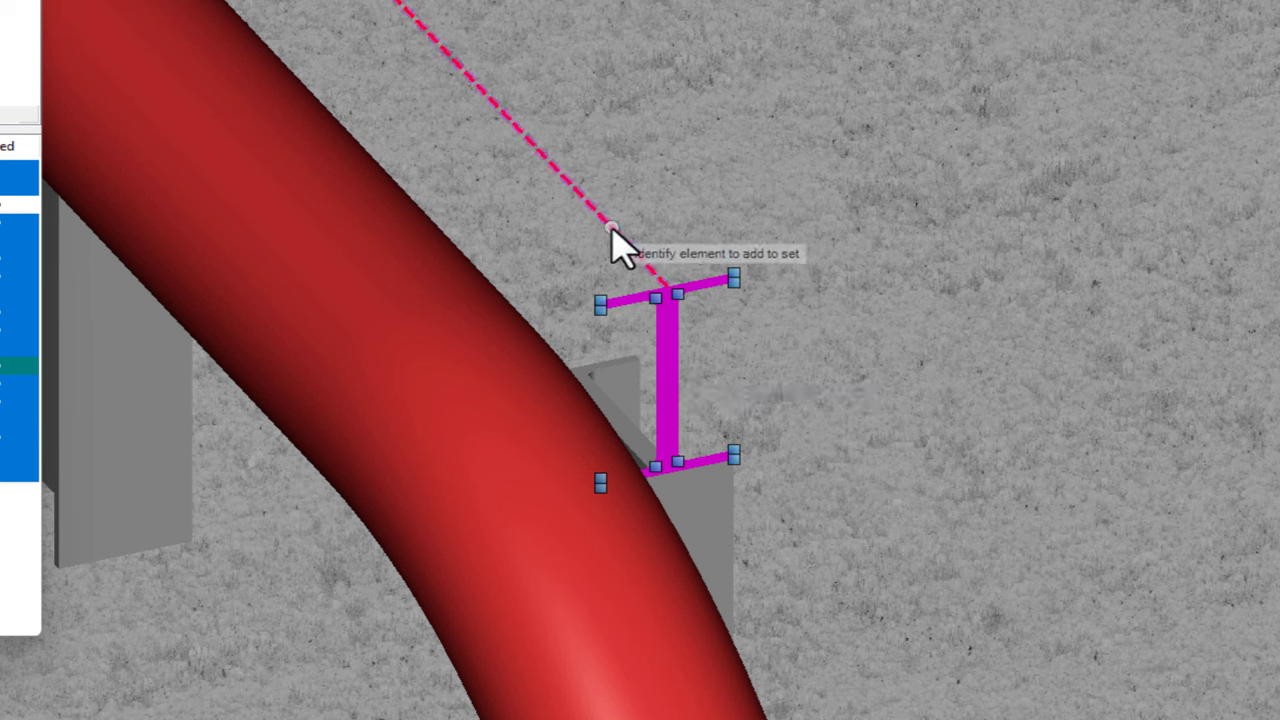
mouse_move(810, 124)
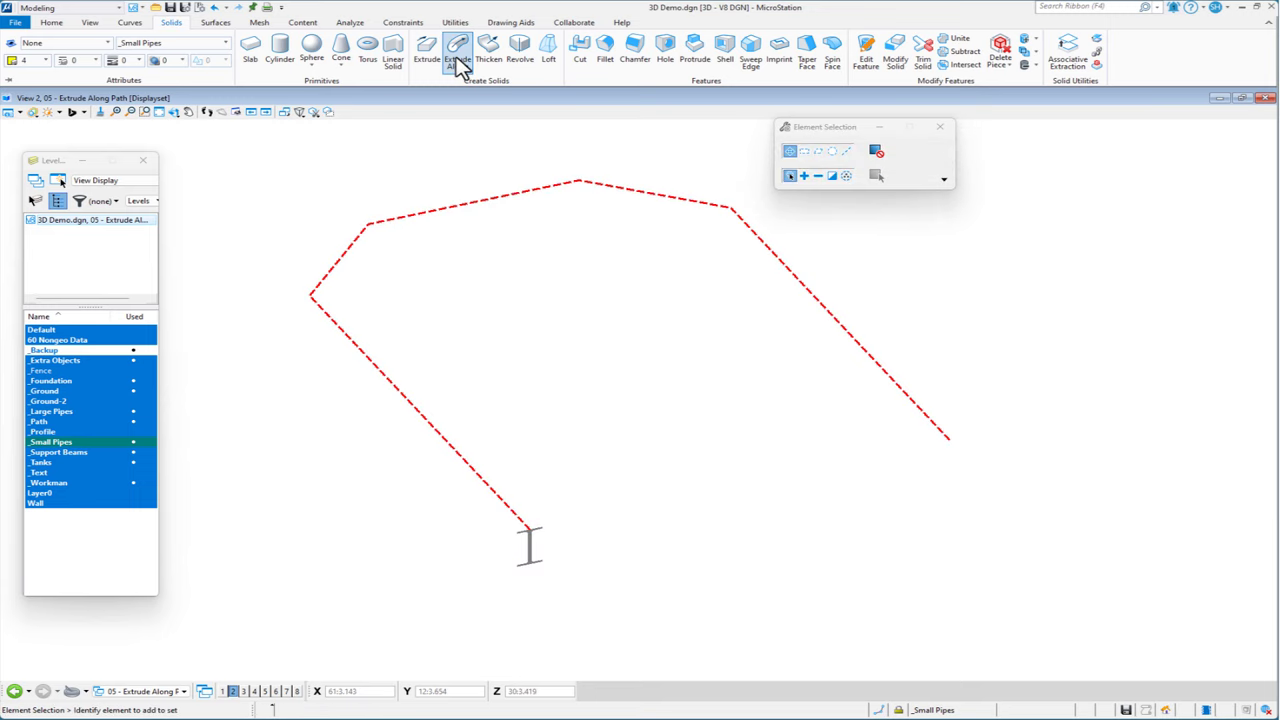
- Start a new Extrude Along Path and select the dashed path for the support beam
click(456, 50)
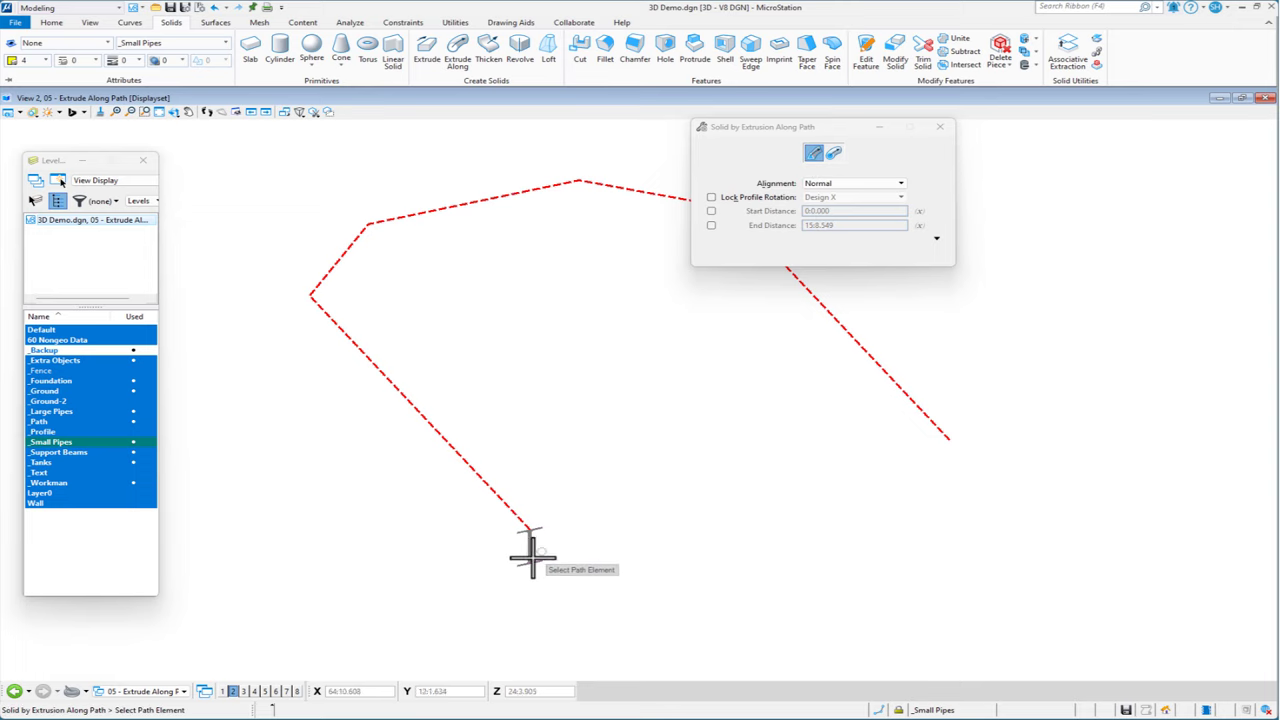
mouse_move(528, 548)
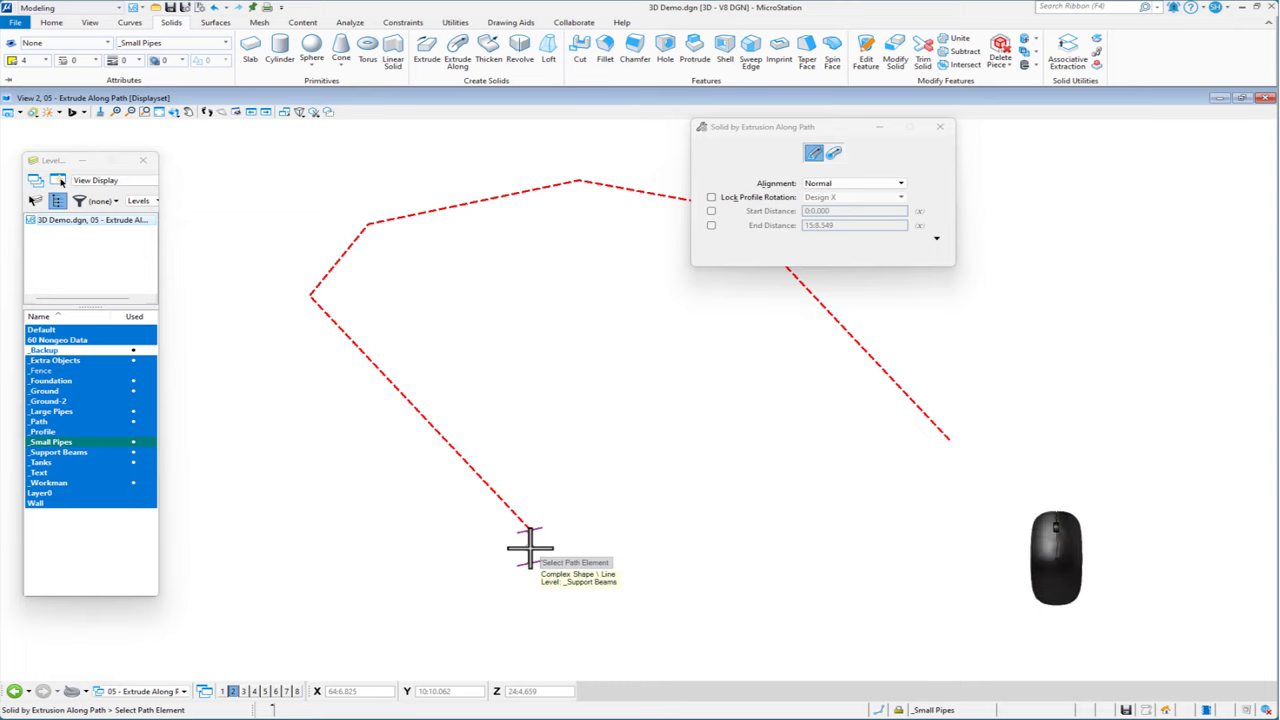
key(alt)
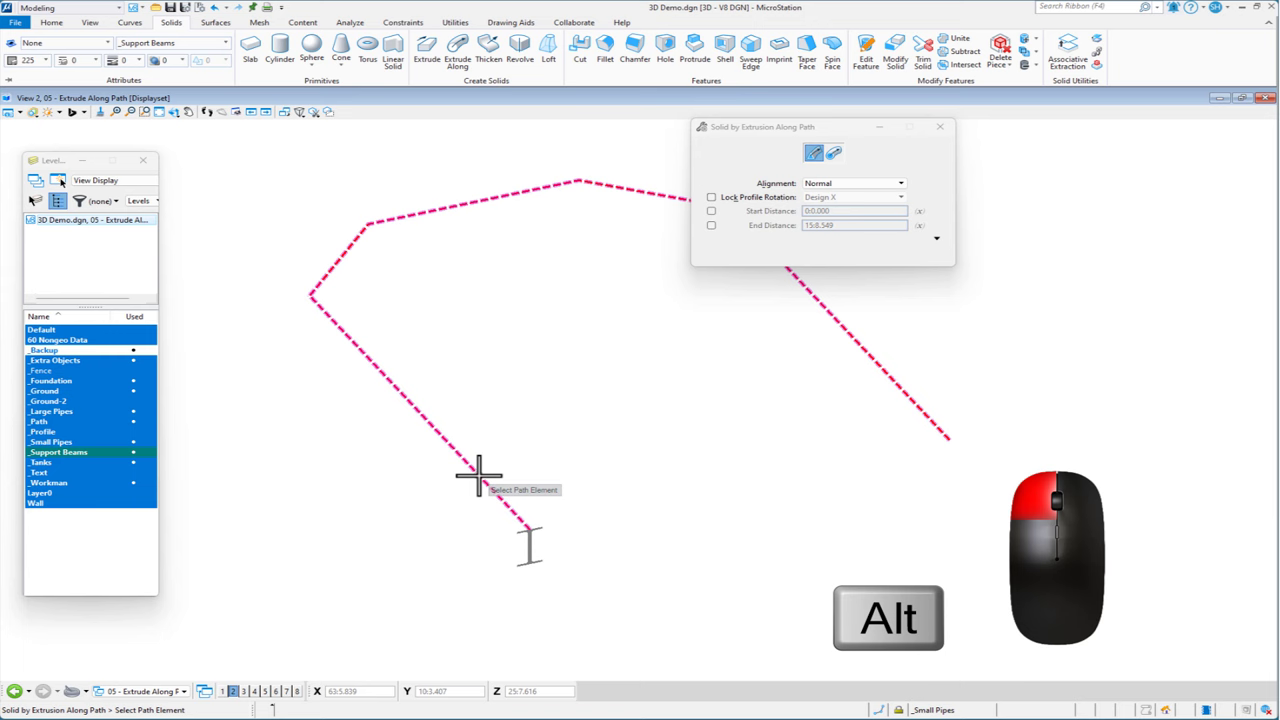
click(478, 478)
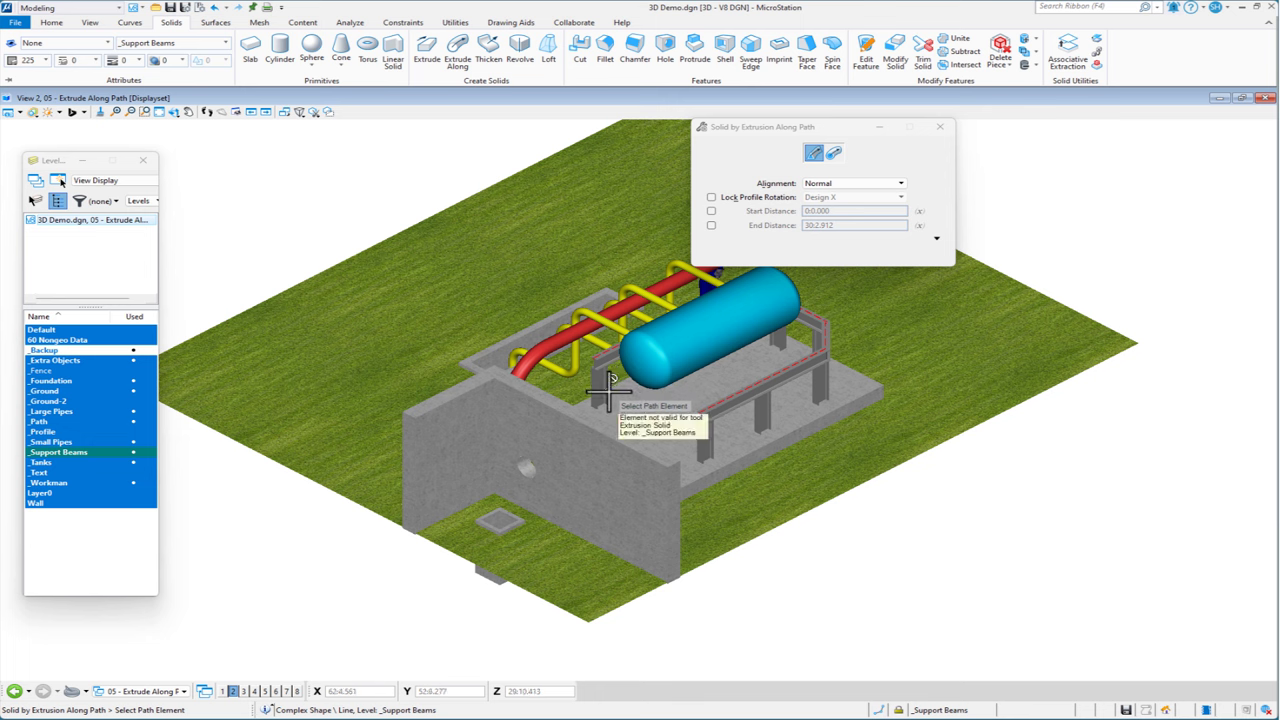
mouse_move(48, 430)
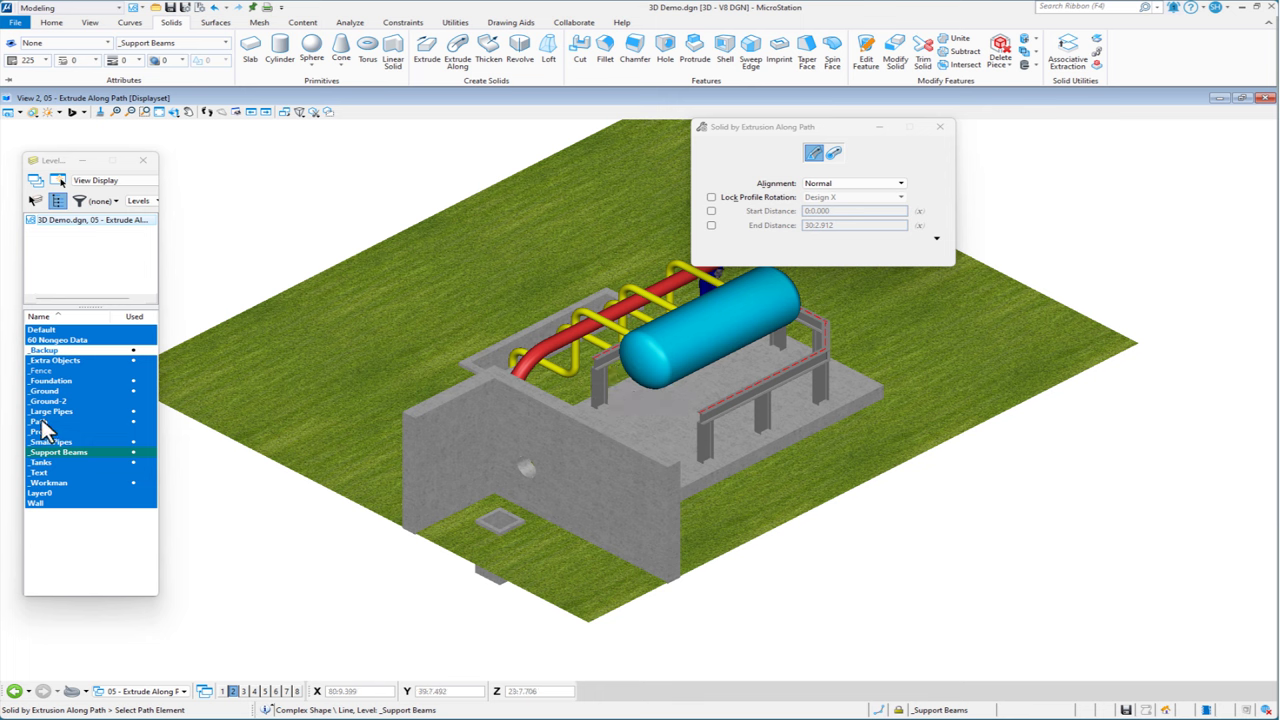
- Make Path the active level in the Level Display
click(40, 420)
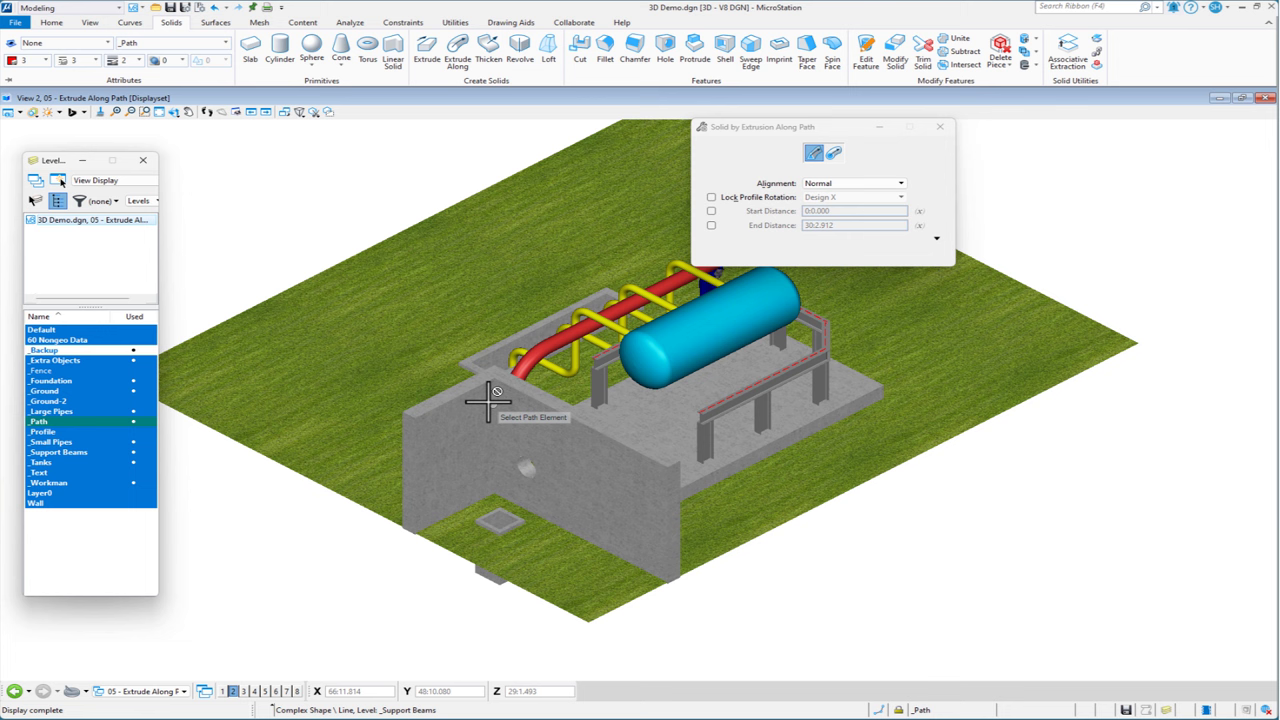
mouse_move(536, 464)
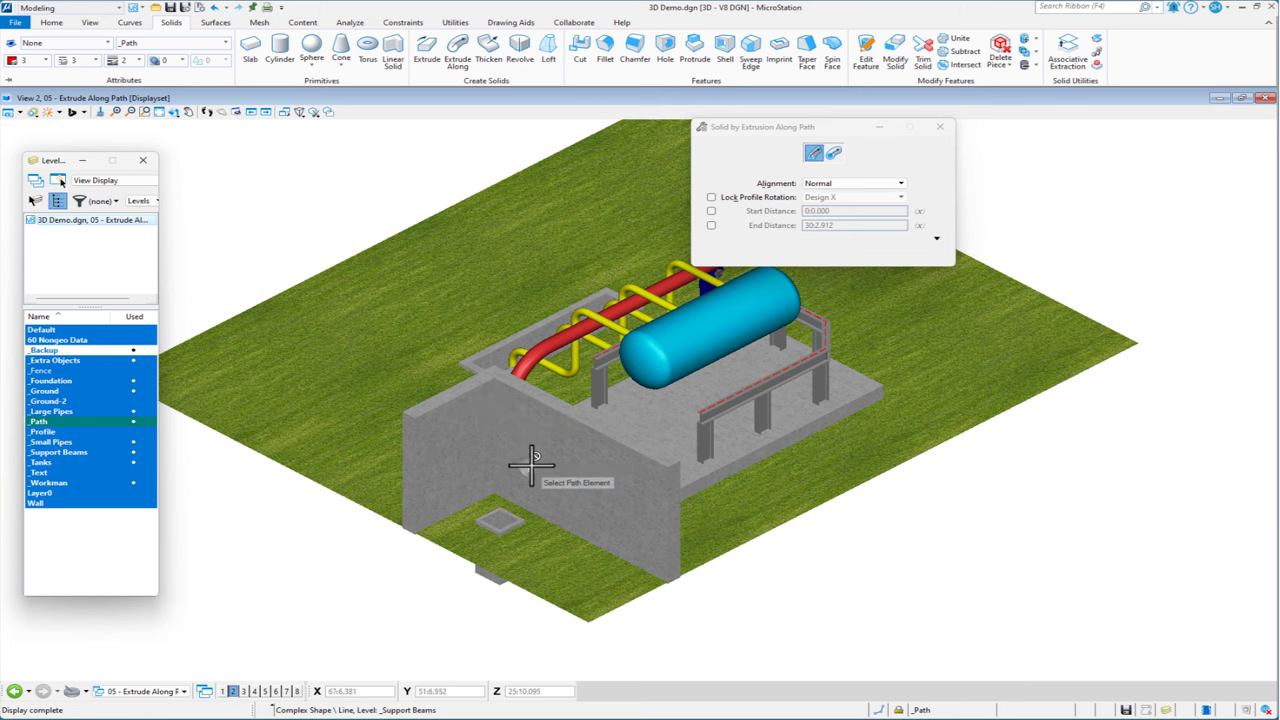
mouse_move(412, 188)
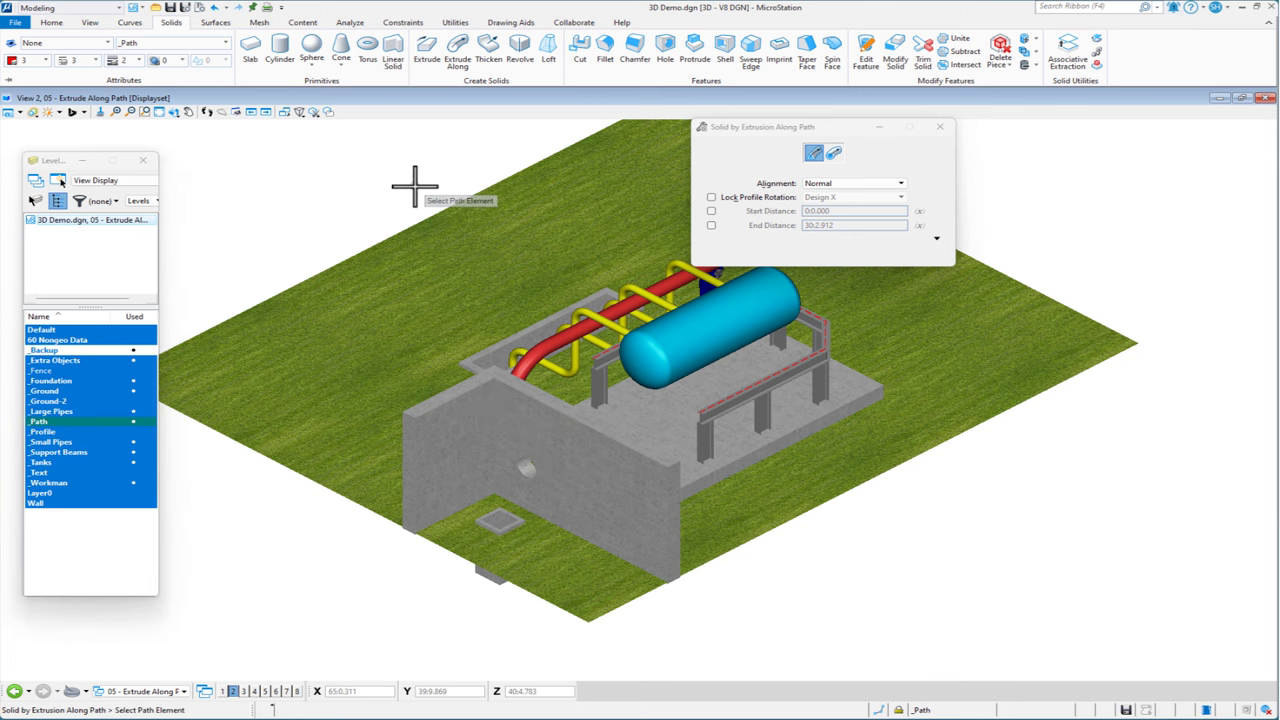
key(space)
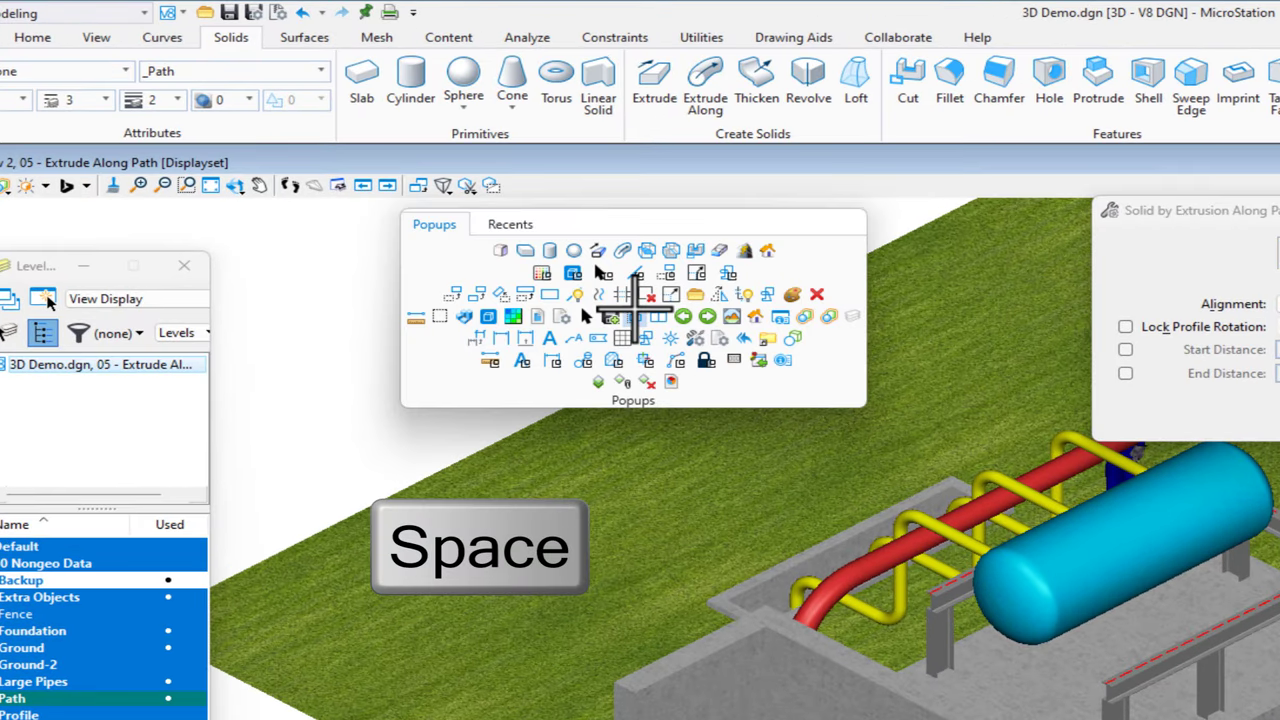
mouse_move(588, 324)
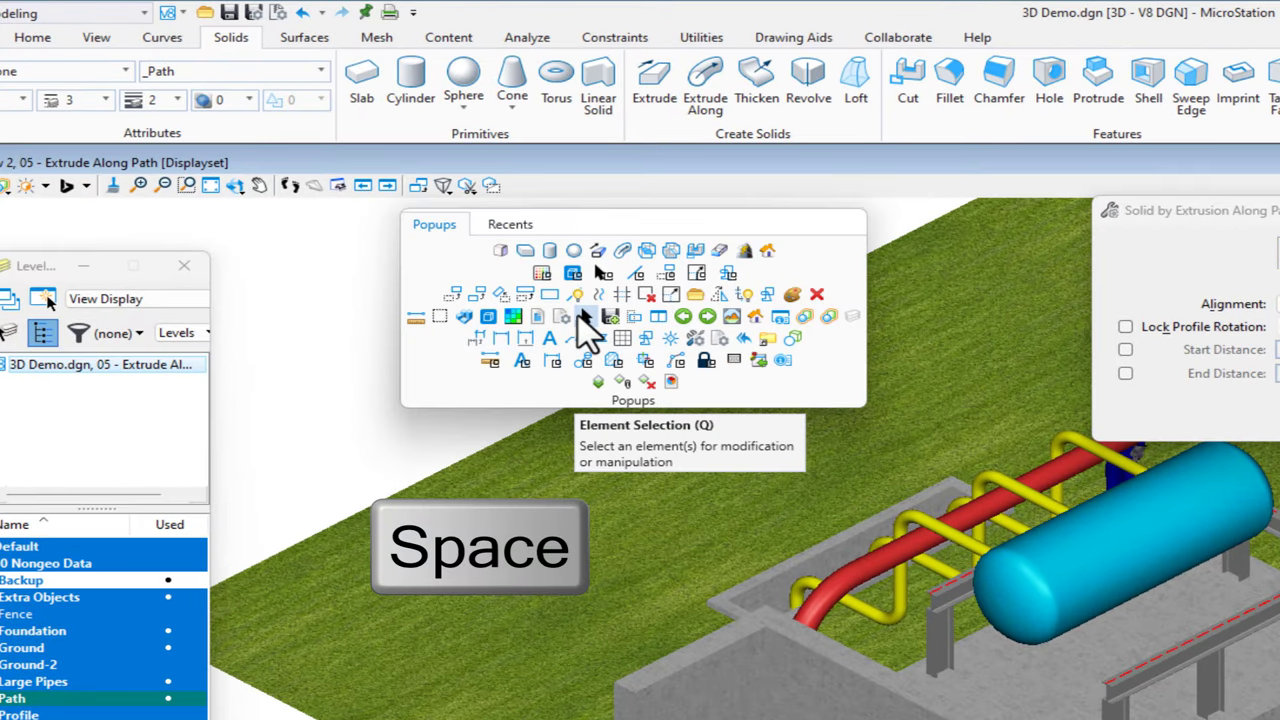
- Select the wall, pit and tank and isolate them in the view
key(space)
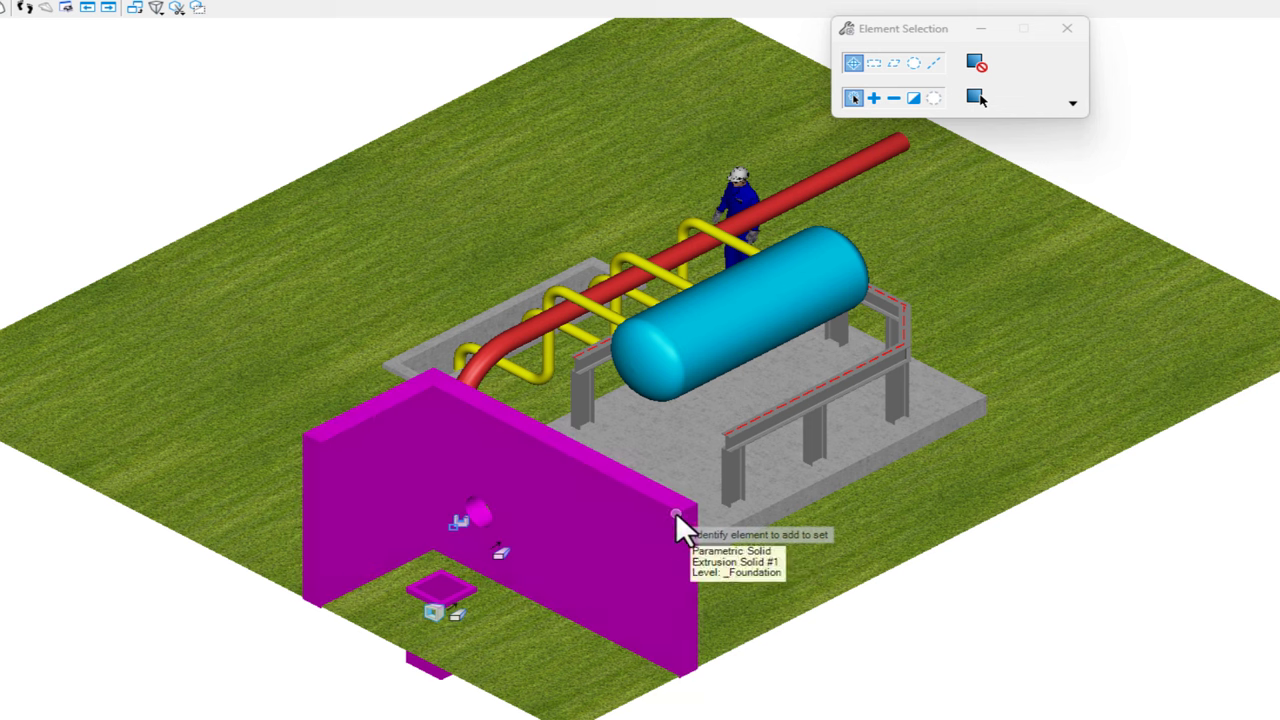
click(740, 316)
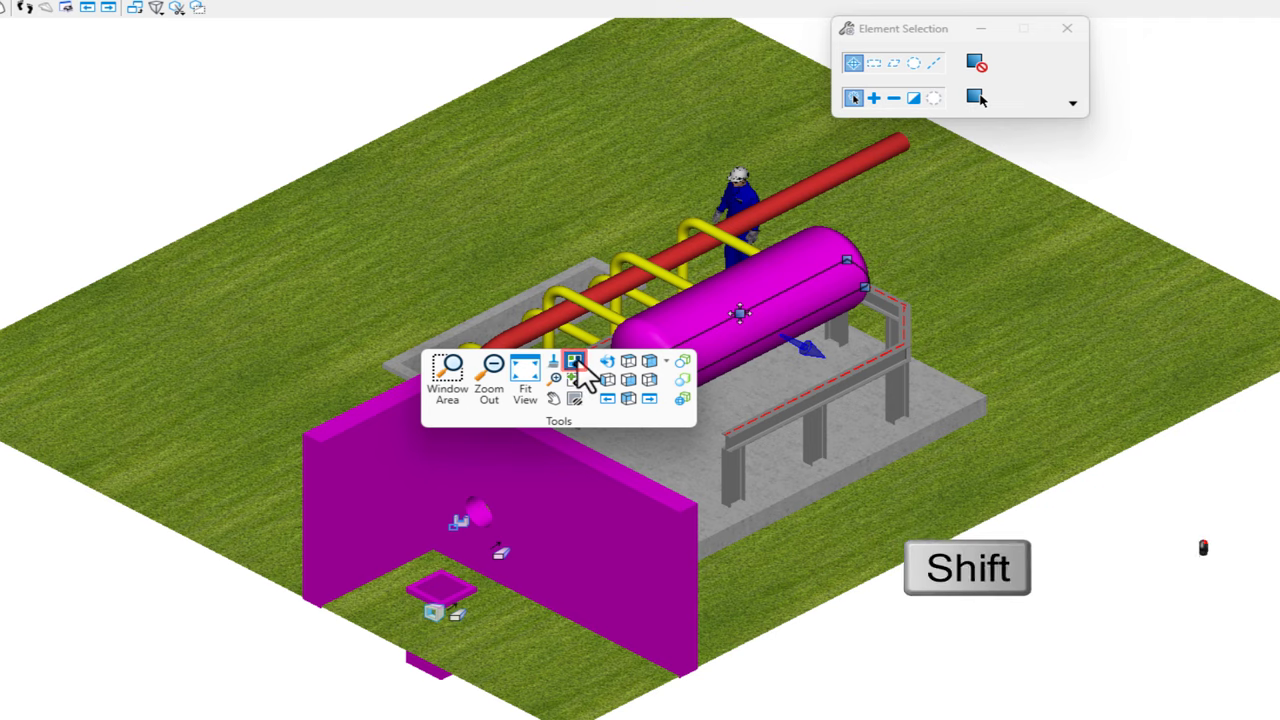
click(574, 360)
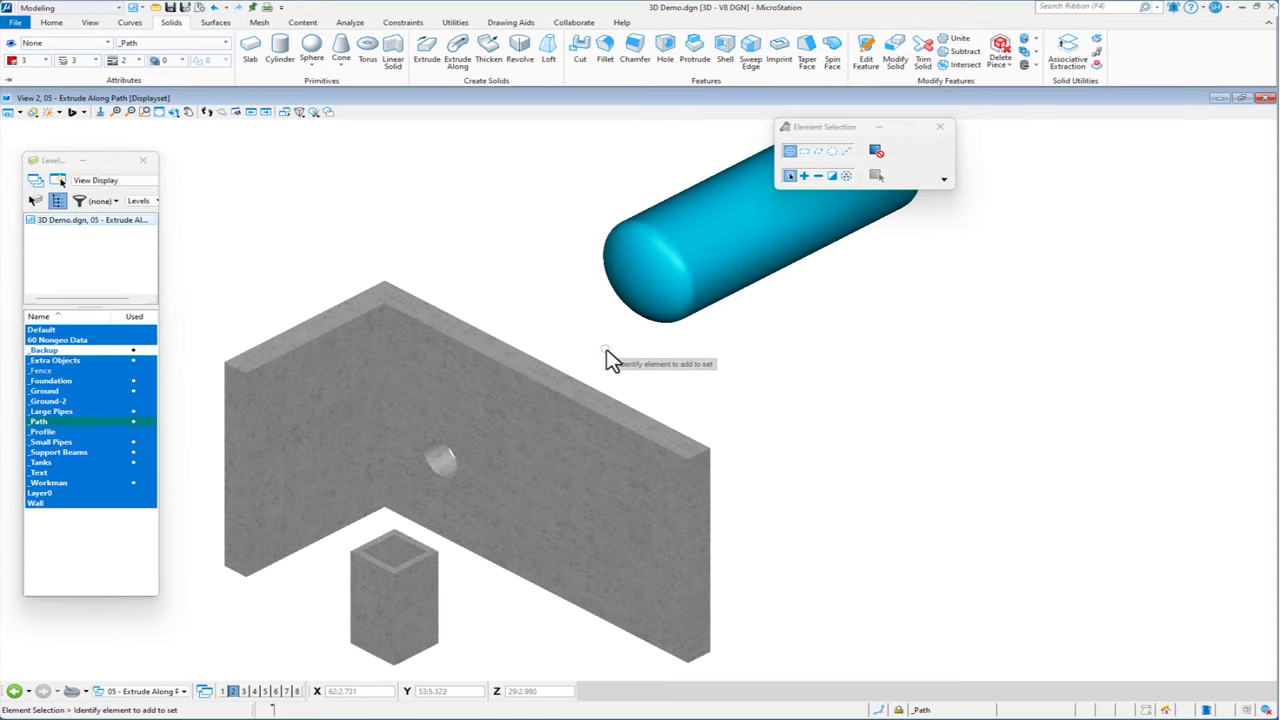
mouse_move(636, 290)
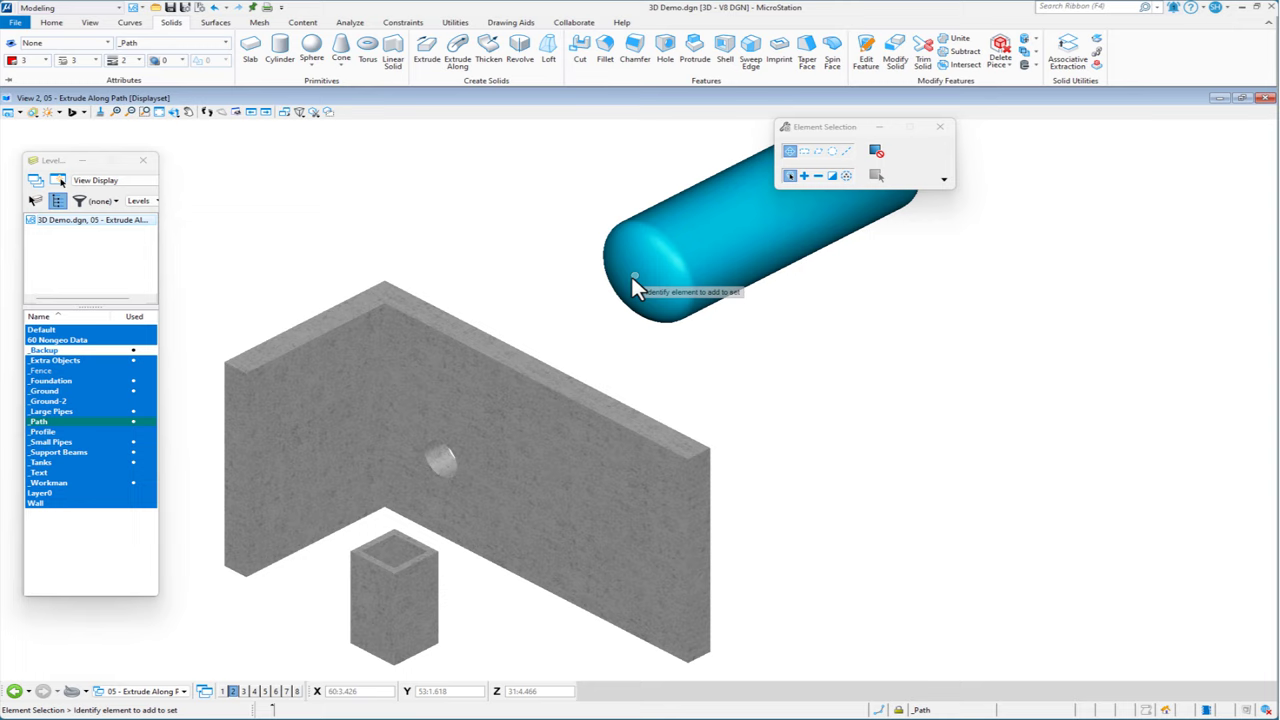
mouse_move(558, 324)
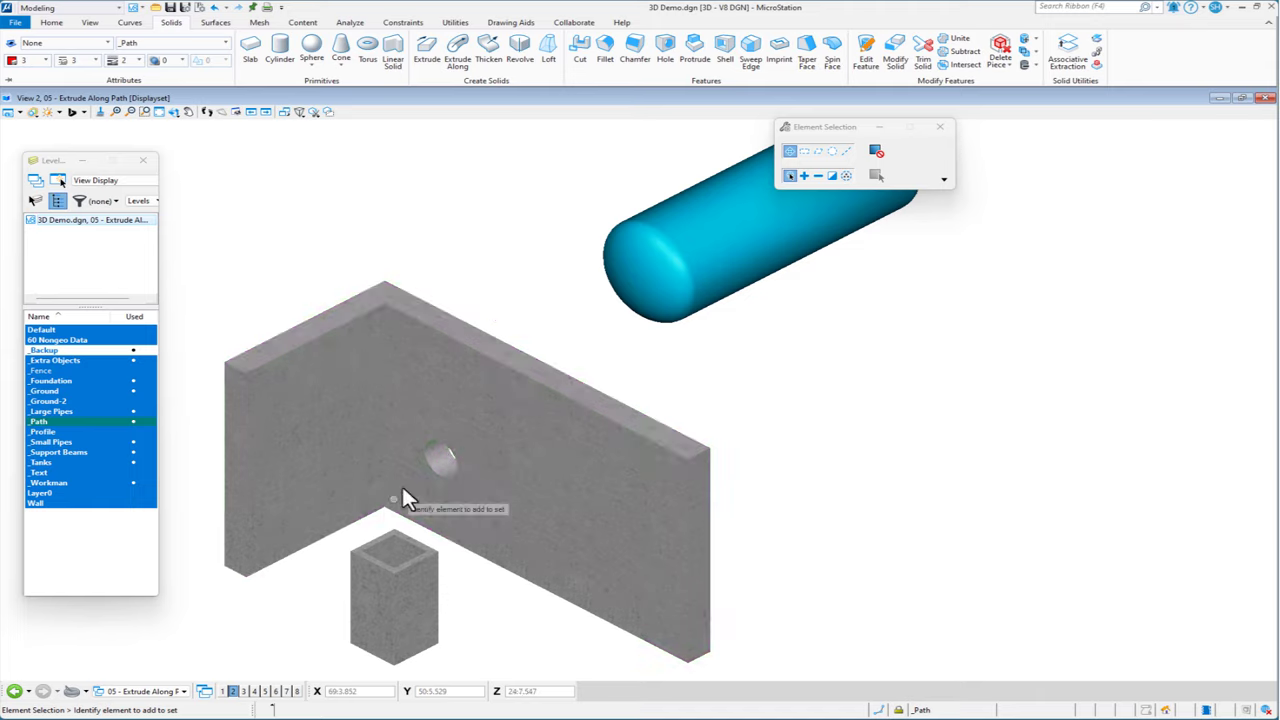
mouse_move(392, 584)
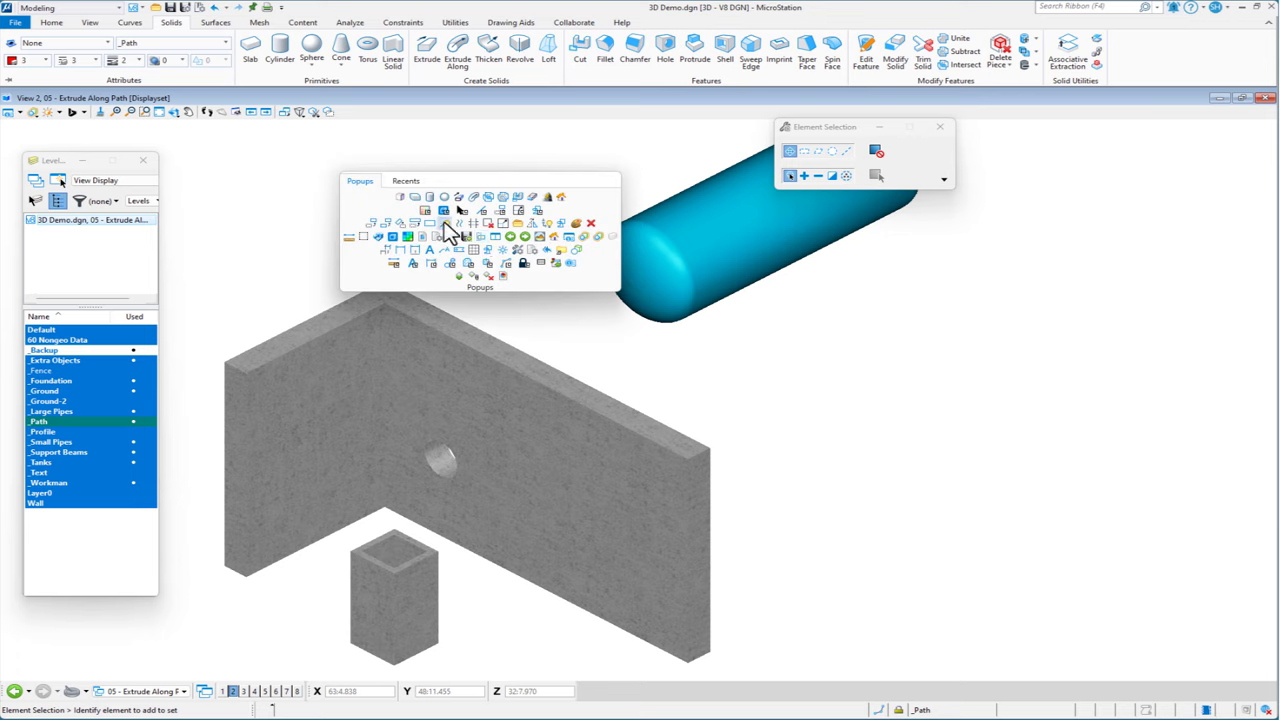
mouse_move(450, 228)
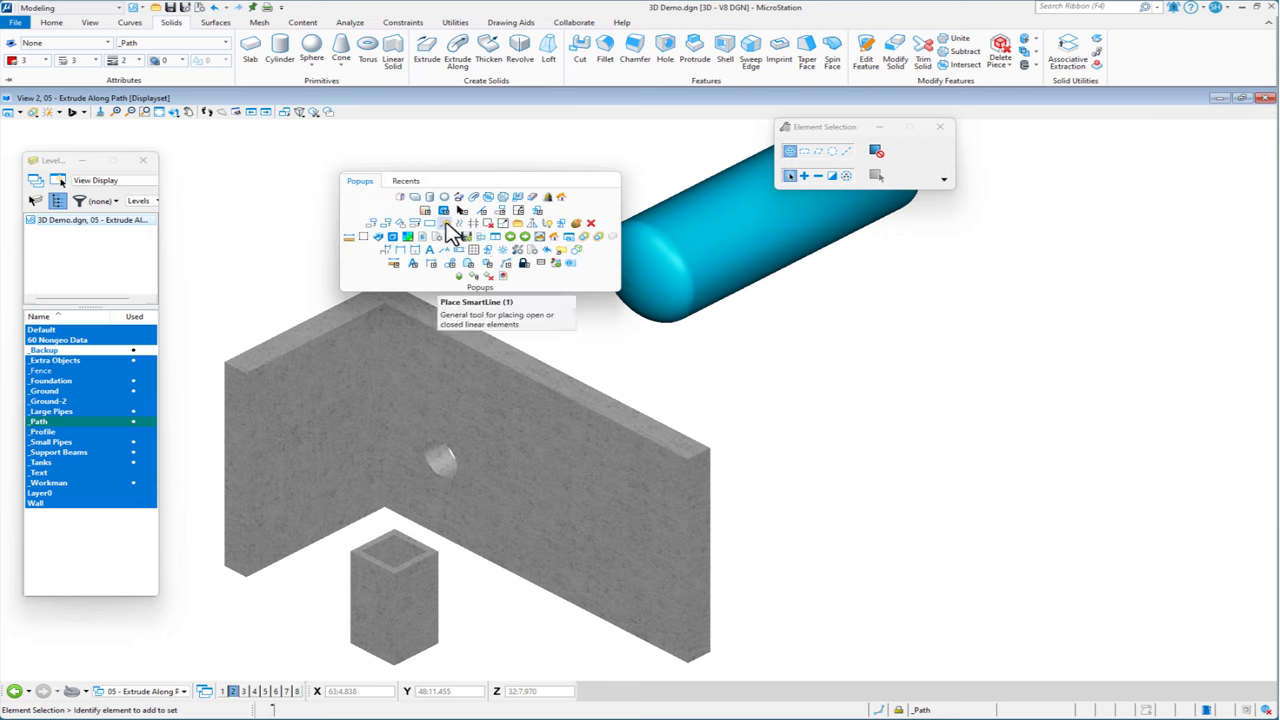
- Place a rounded-vertex SmartLine from the tank's end through the wall hole into the pit
click(446, 224)
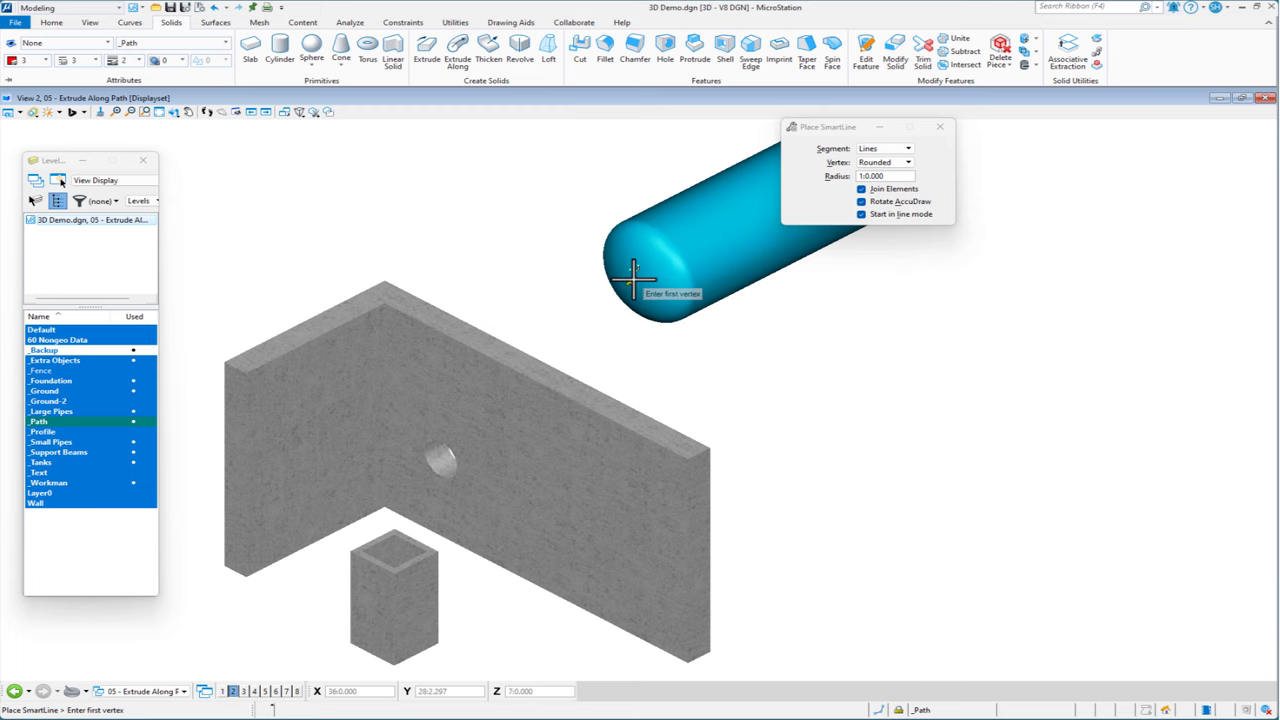
click(632, 276)
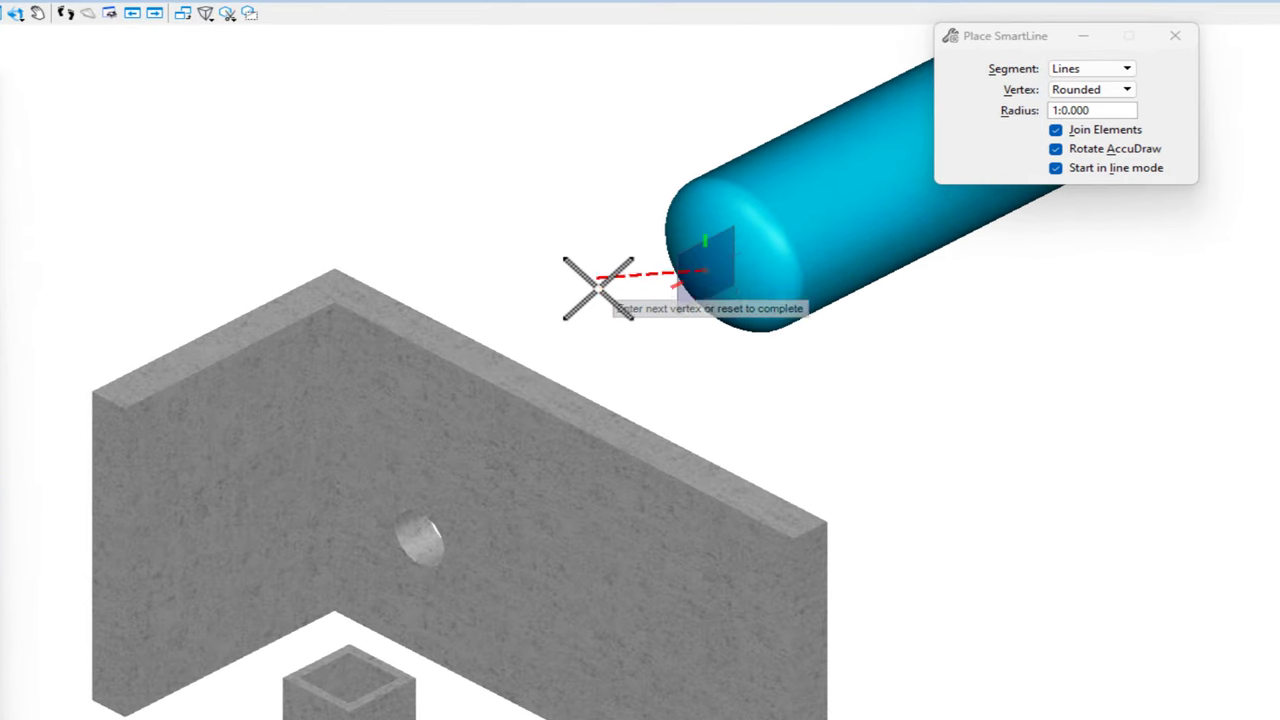
mouse_move(596, 324)
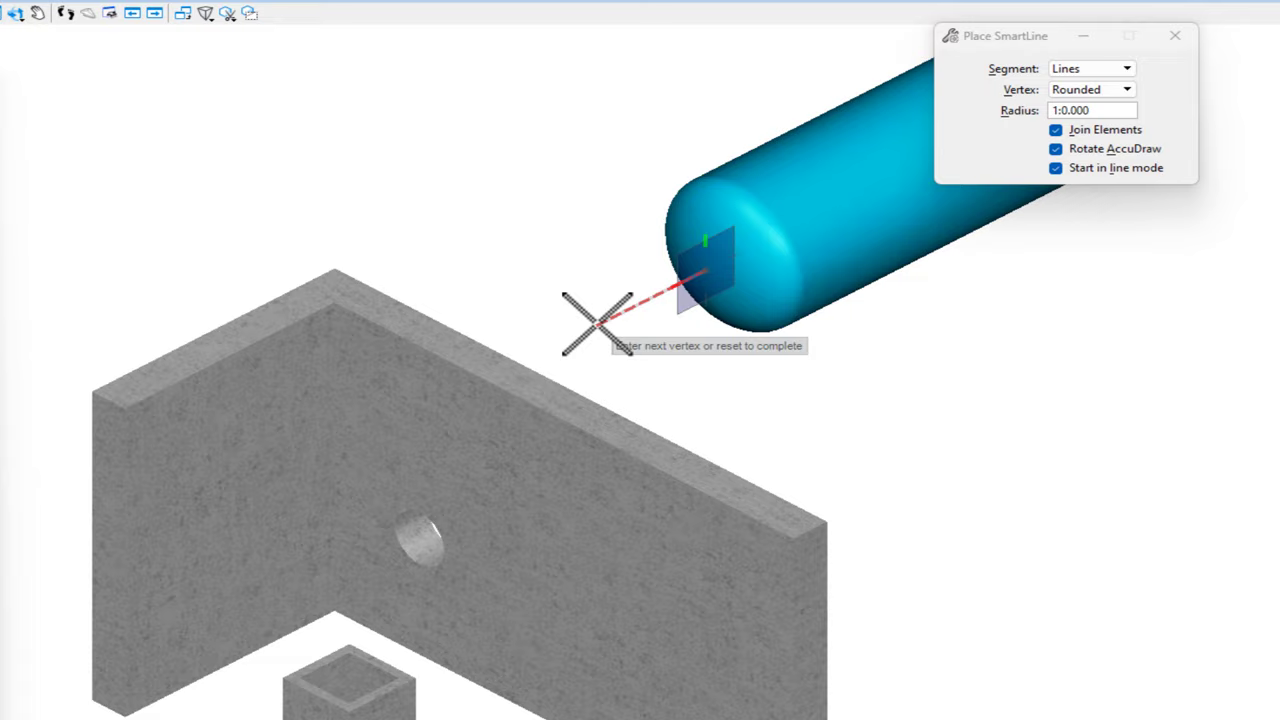
mouse_move(596, 328)
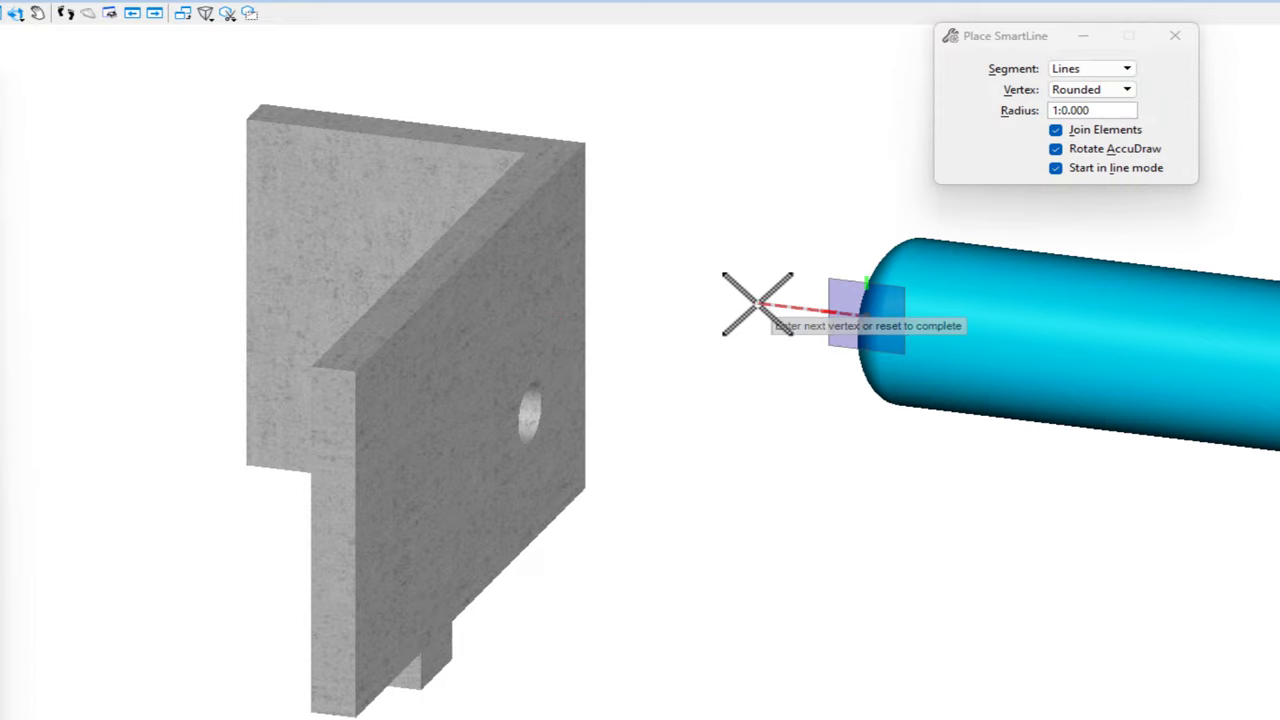
key(6)
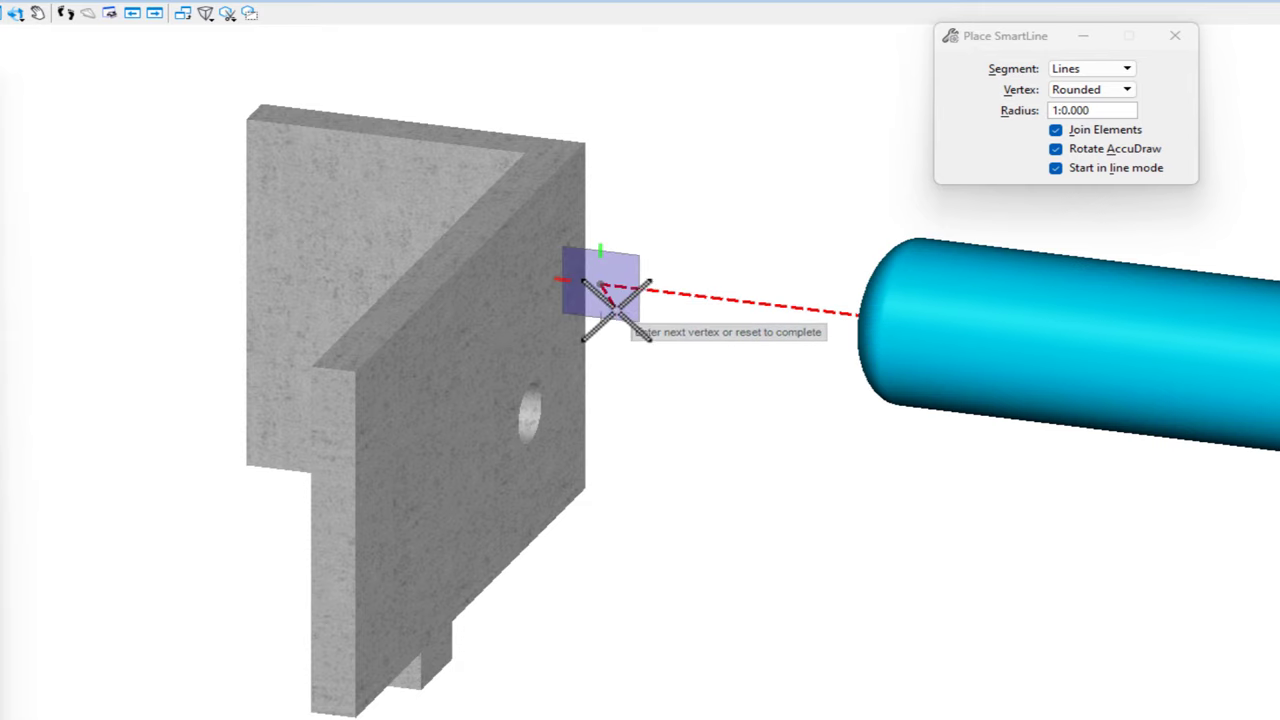
mouse_move(600, 390)
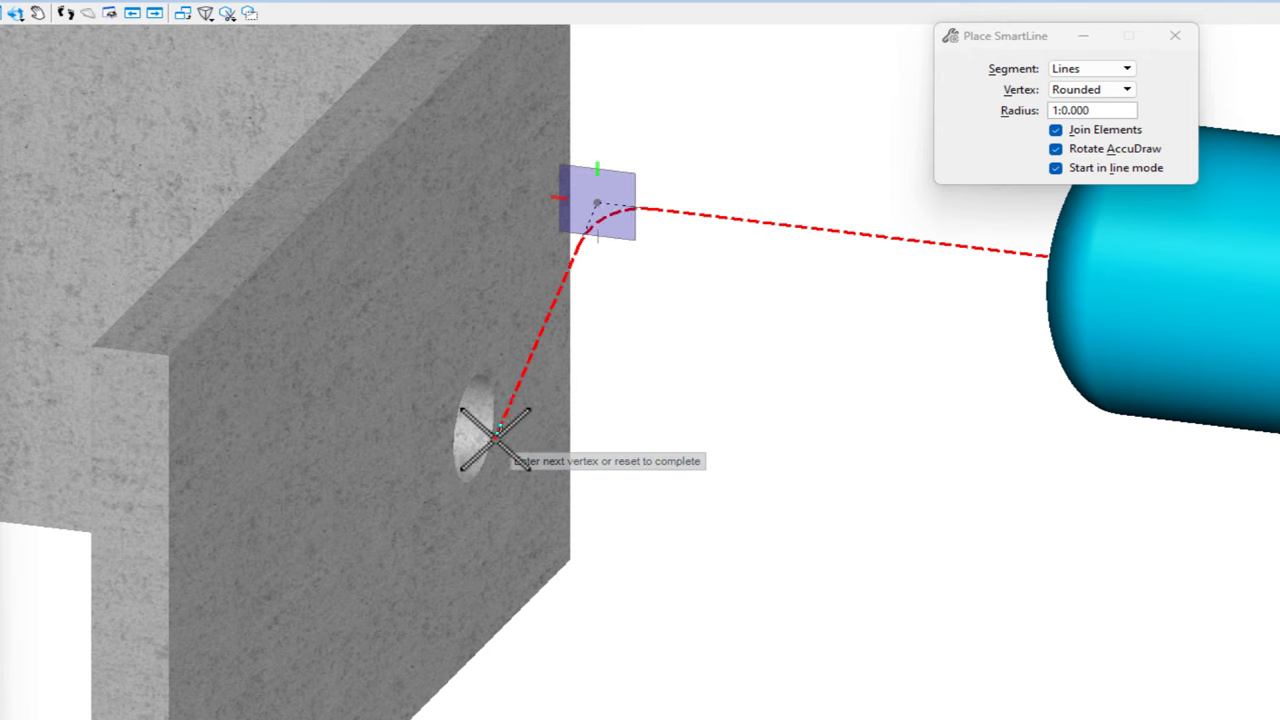
mouse_move(596, 384)
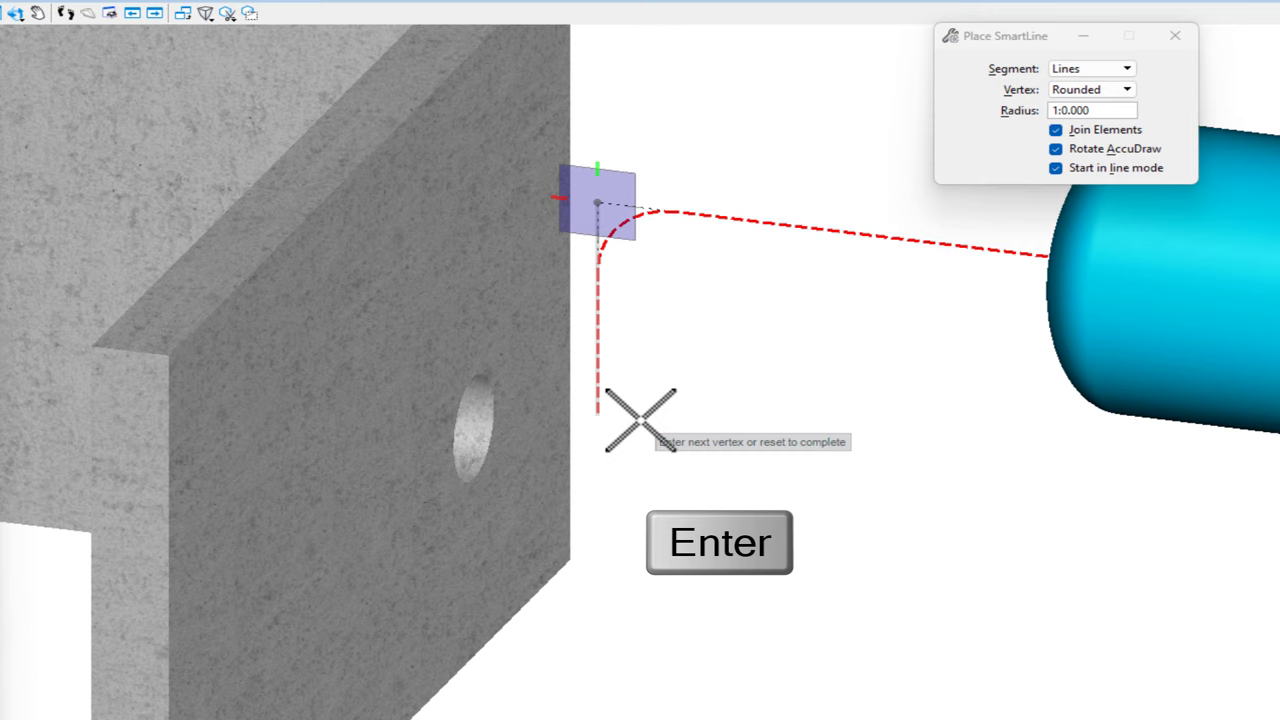
mouse_move(476, 424)
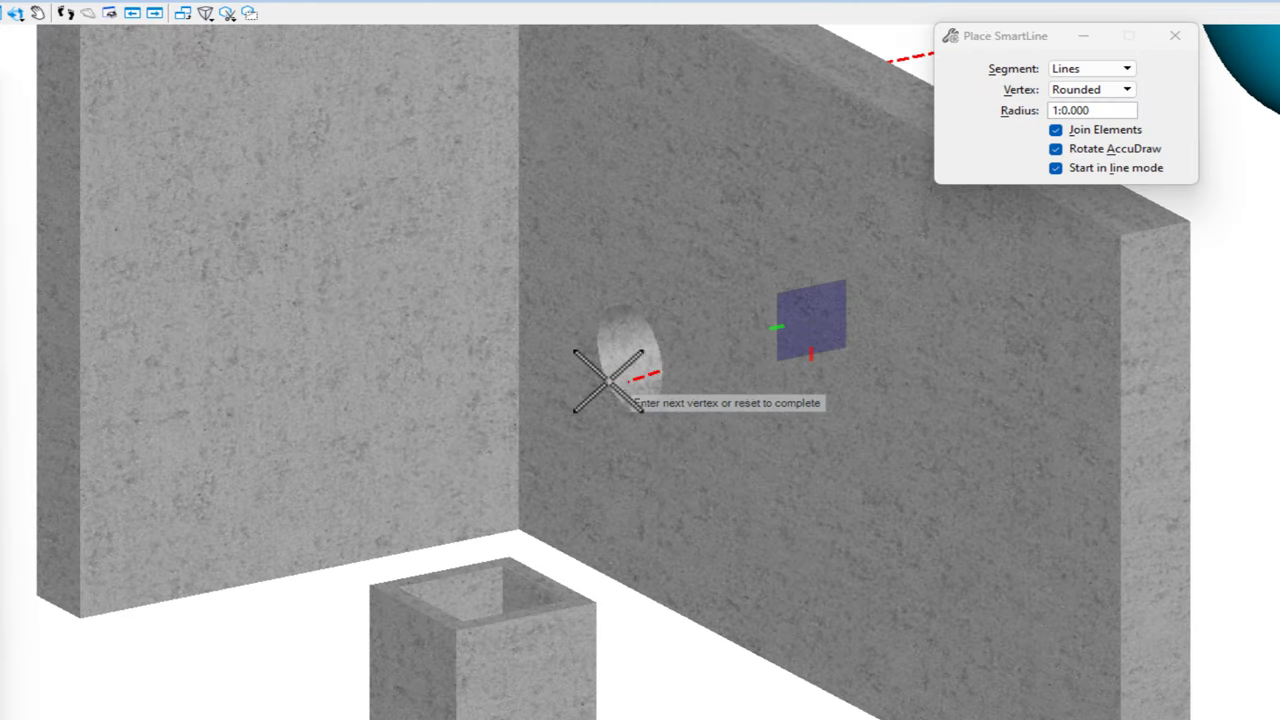
mouse_move(456, 396)
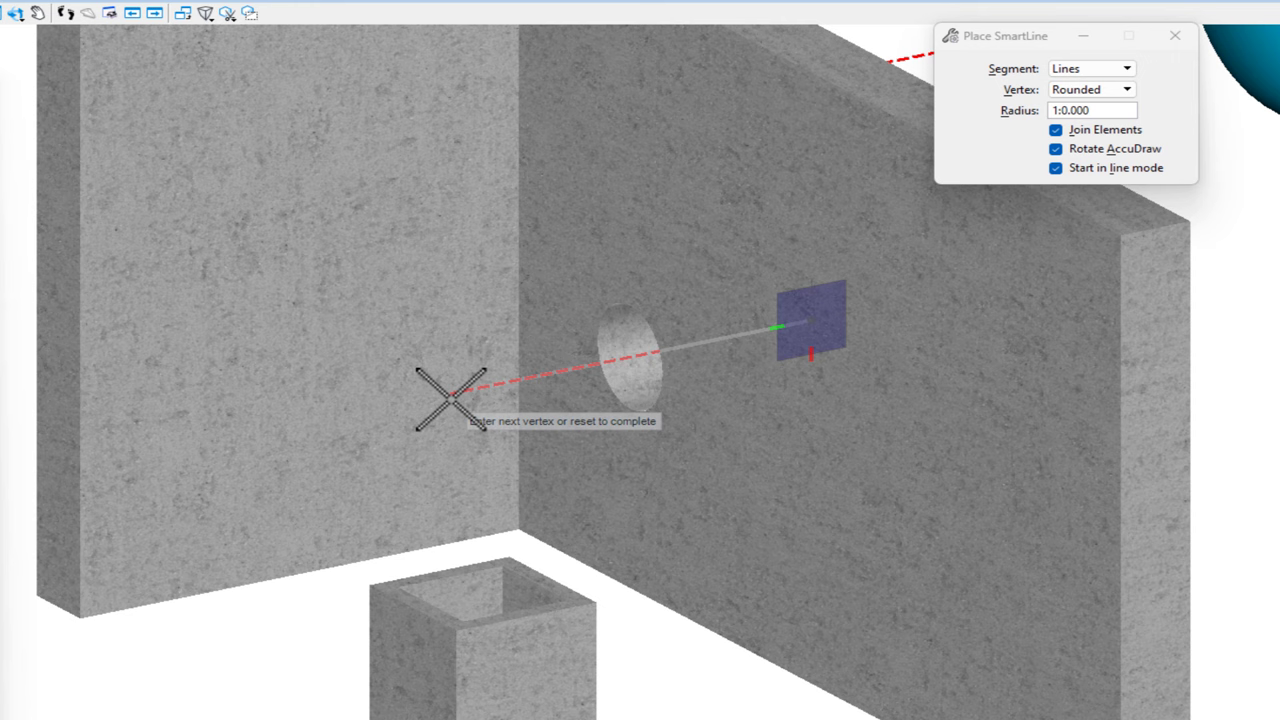
key(Enter)
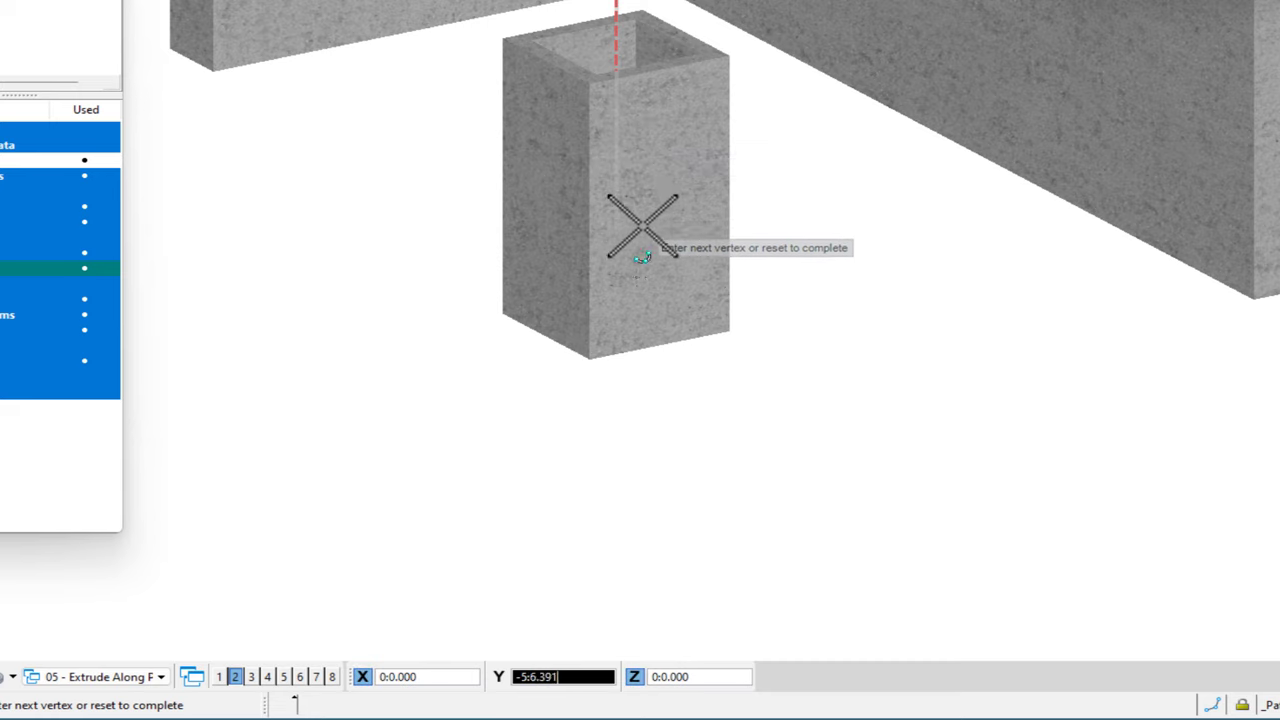
mouse_move(660, 340)
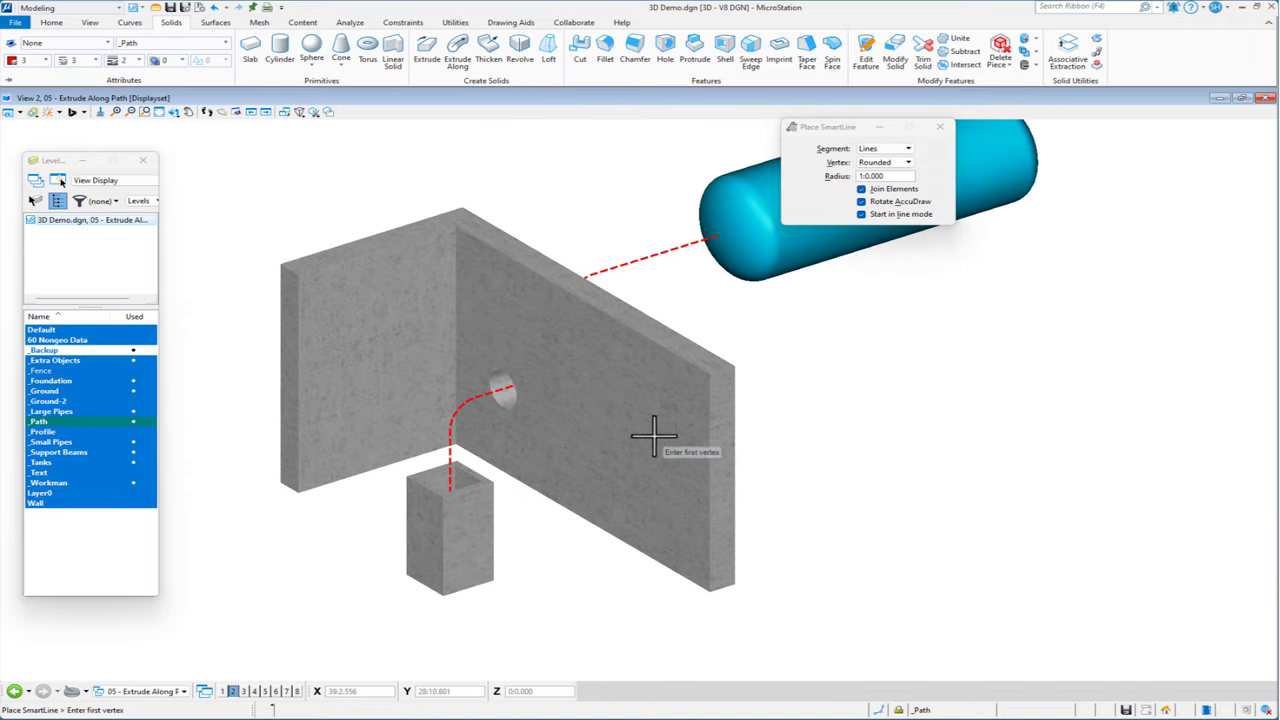
- Extrude a hollow pipe along the SmartLine on the Large Pipes level and inspect it
click(458, 48)
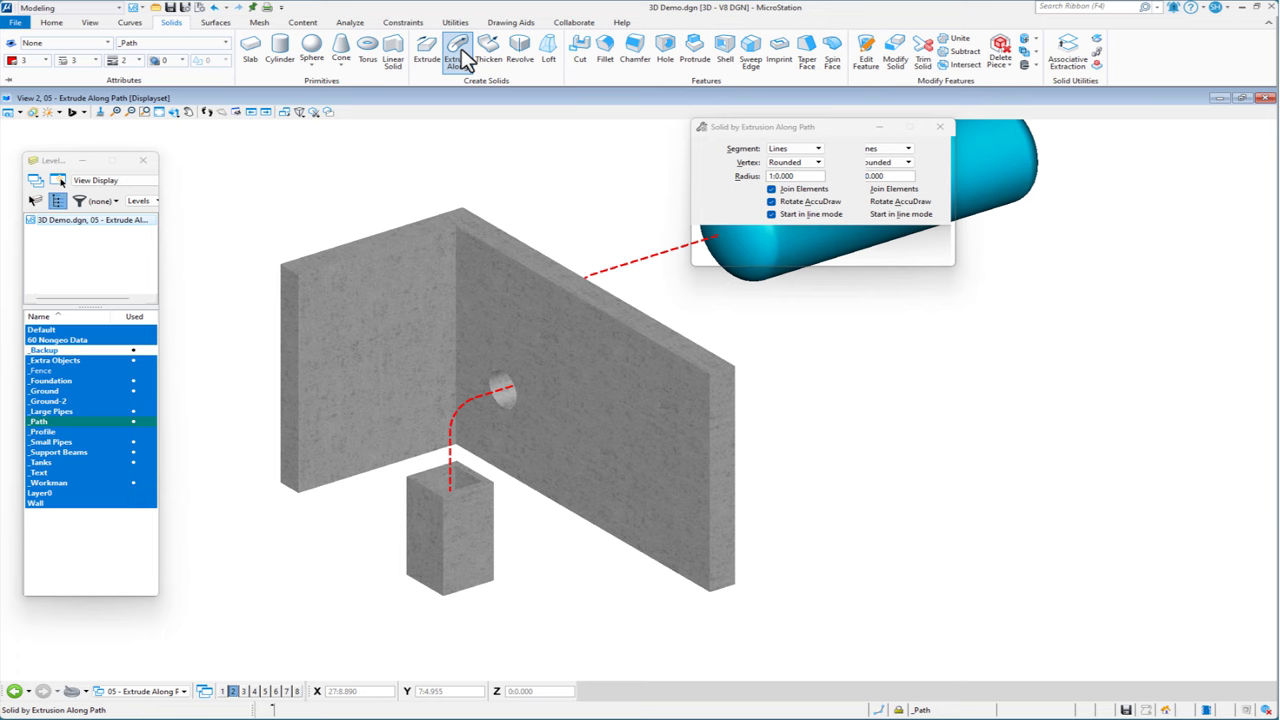
click(836, 152)
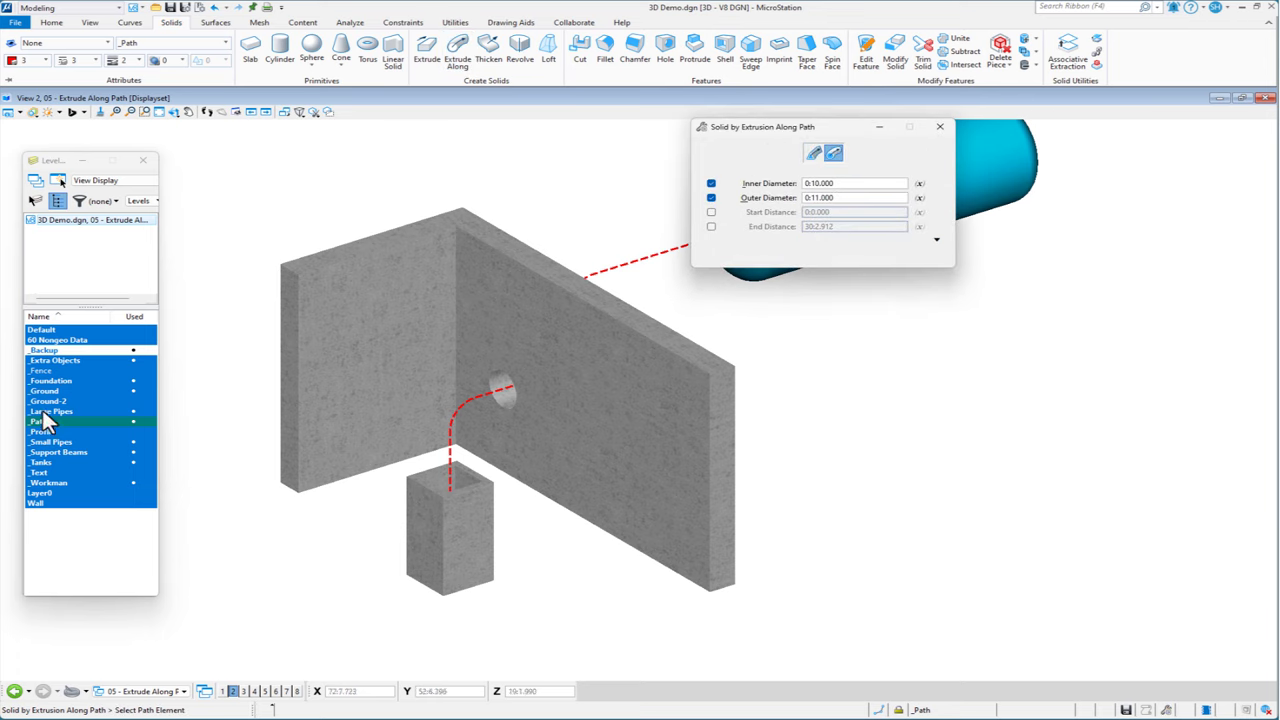
click(52, 412)
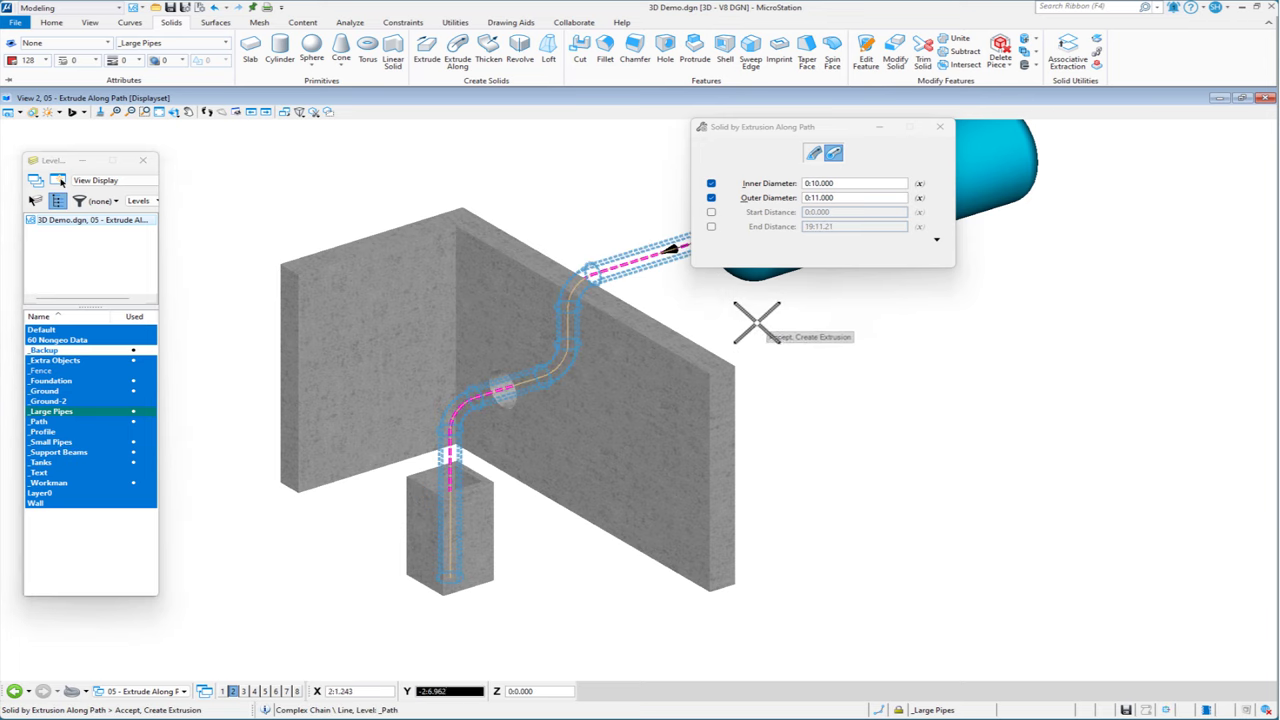
click(756, 322)
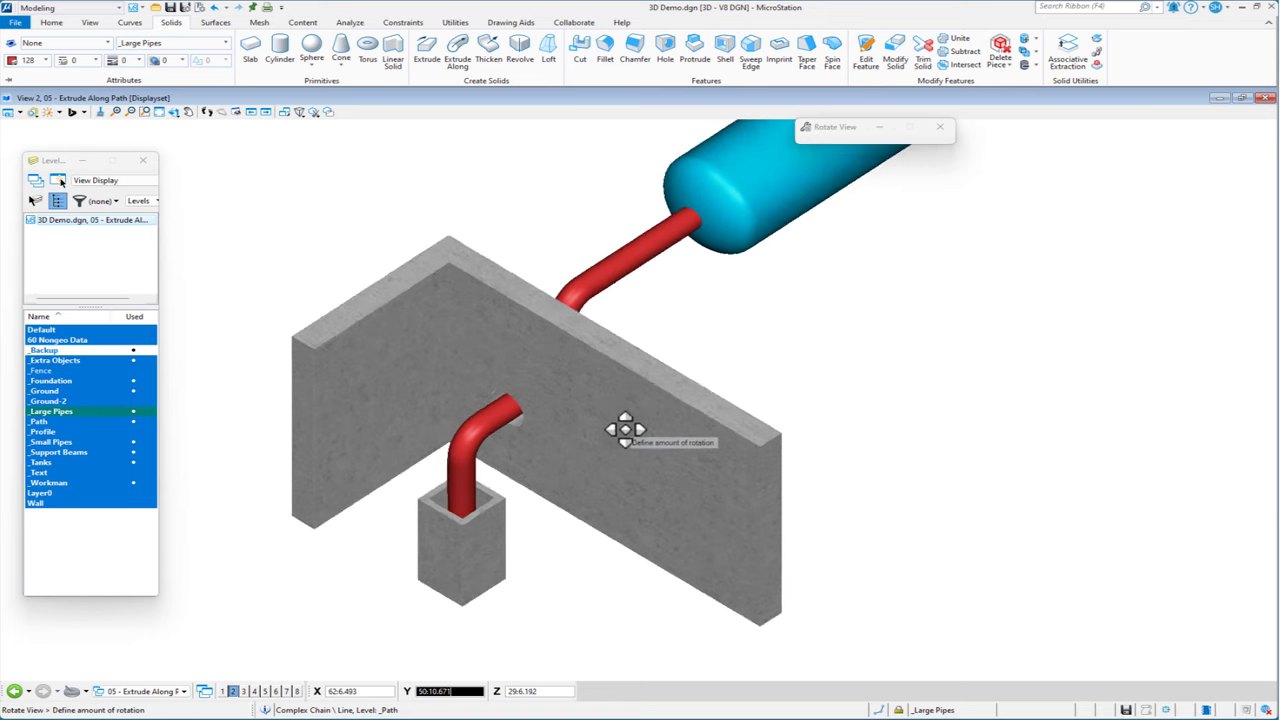
drag(624, 428, 820, 404)
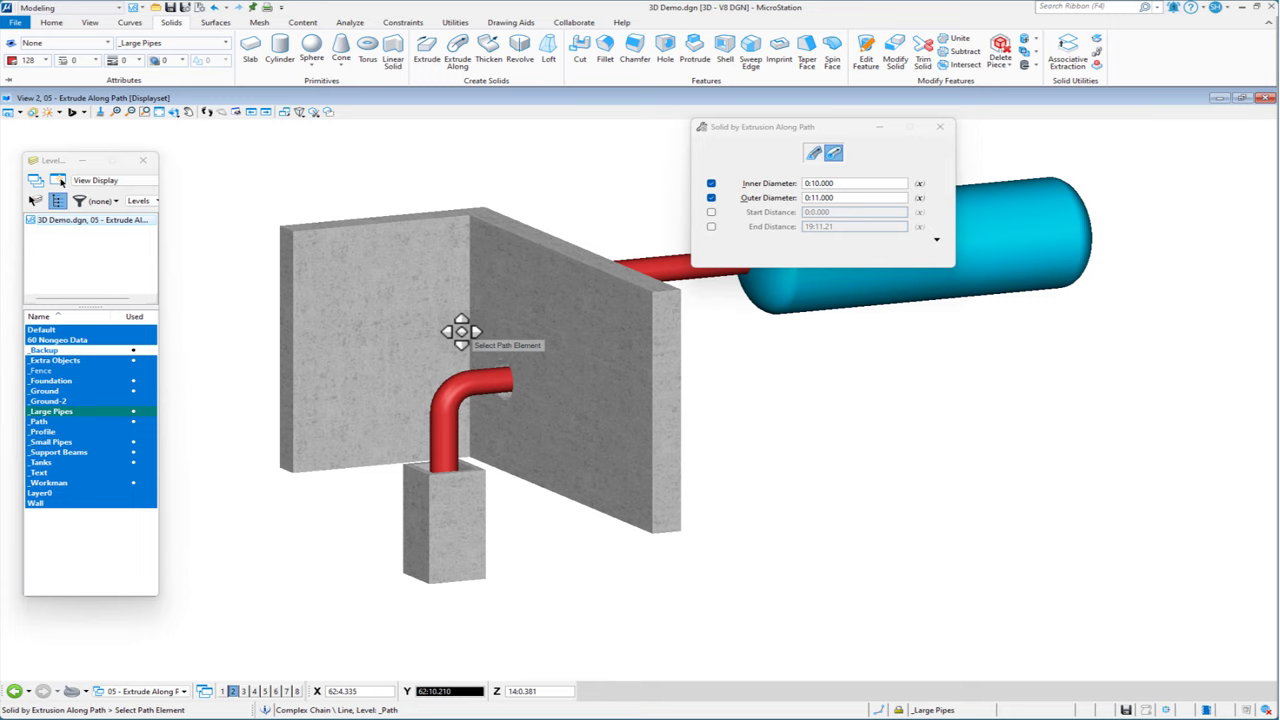
mouse_move(548, 322)
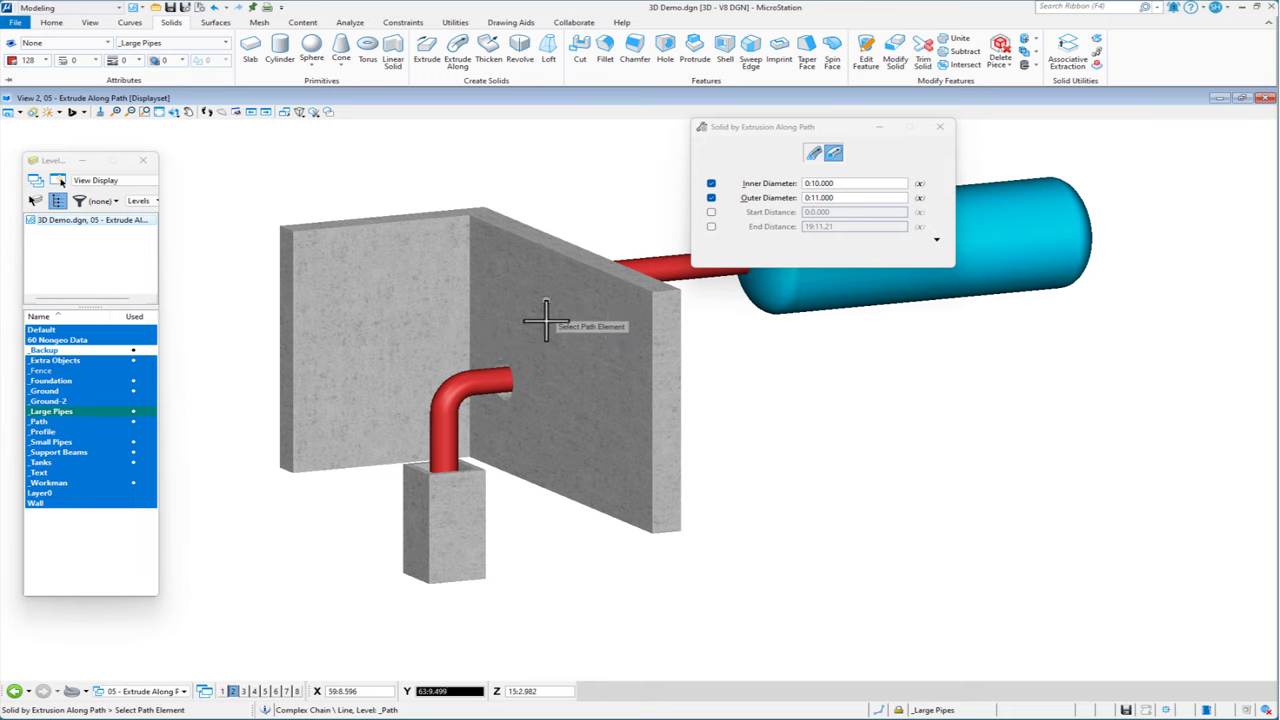
mouse_move(436, 498)
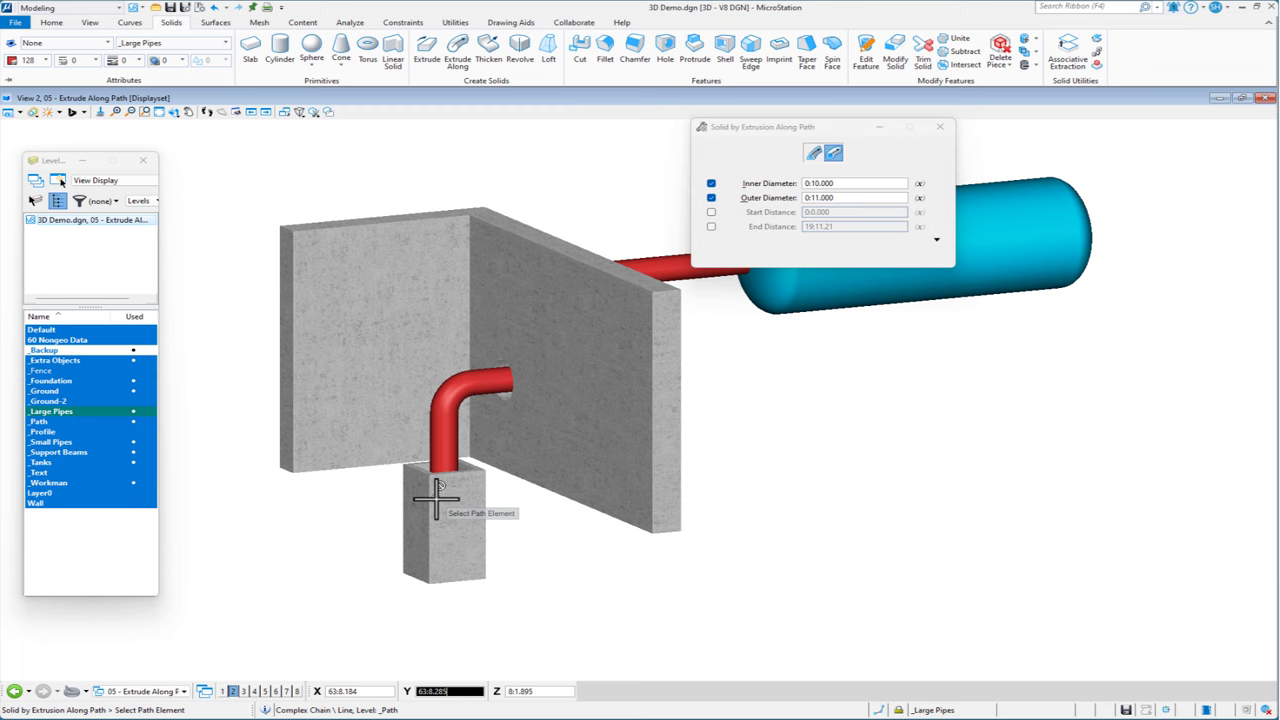